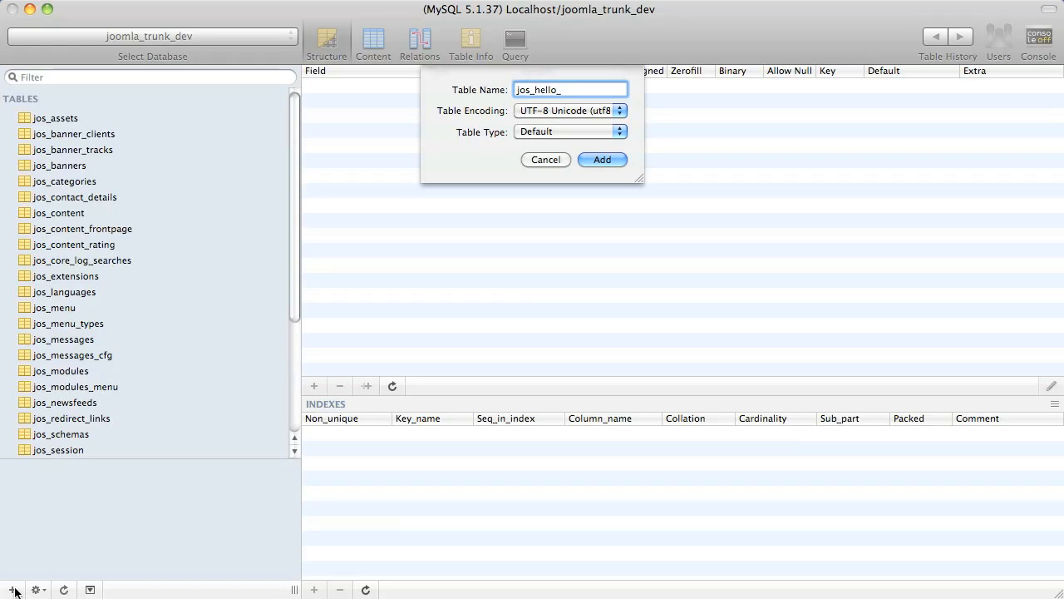
- Add the table jos_hello_messages with UTF-8 Unicode encoding and Default type
{"action": "type", "text": "message"}
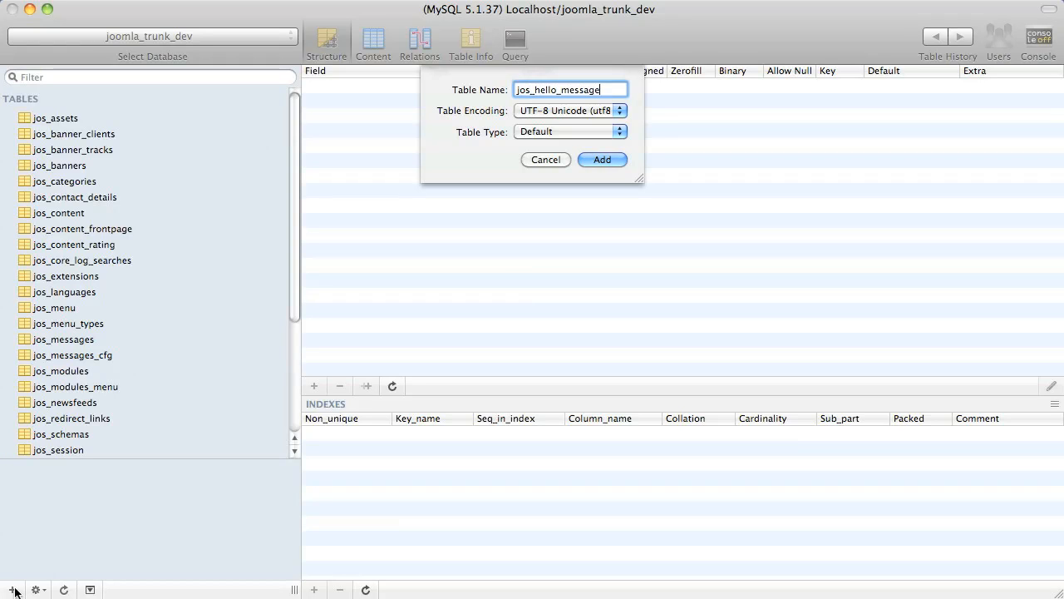
{"action": "type", "text": "s"}
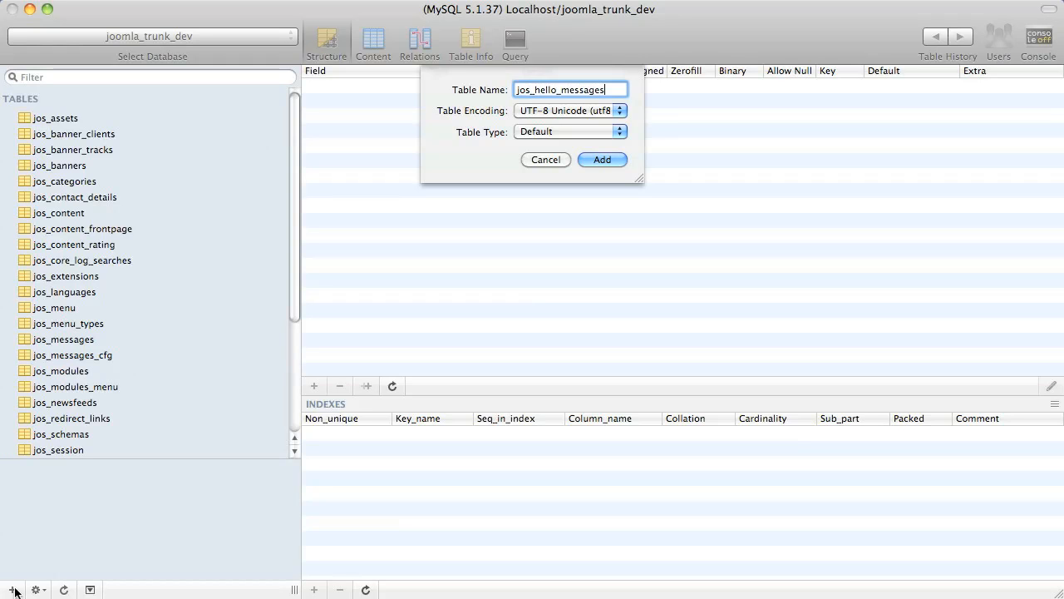
{"action": "mouse_move", "coordinate": [199, 504]}
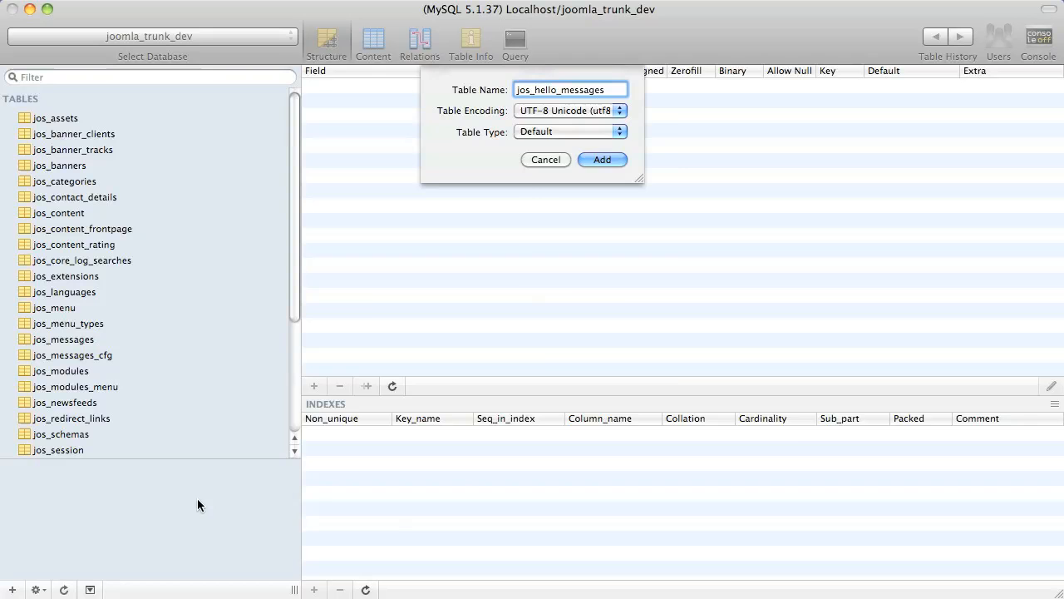
{"action": "left_click", "coordinate": [570, 110]}
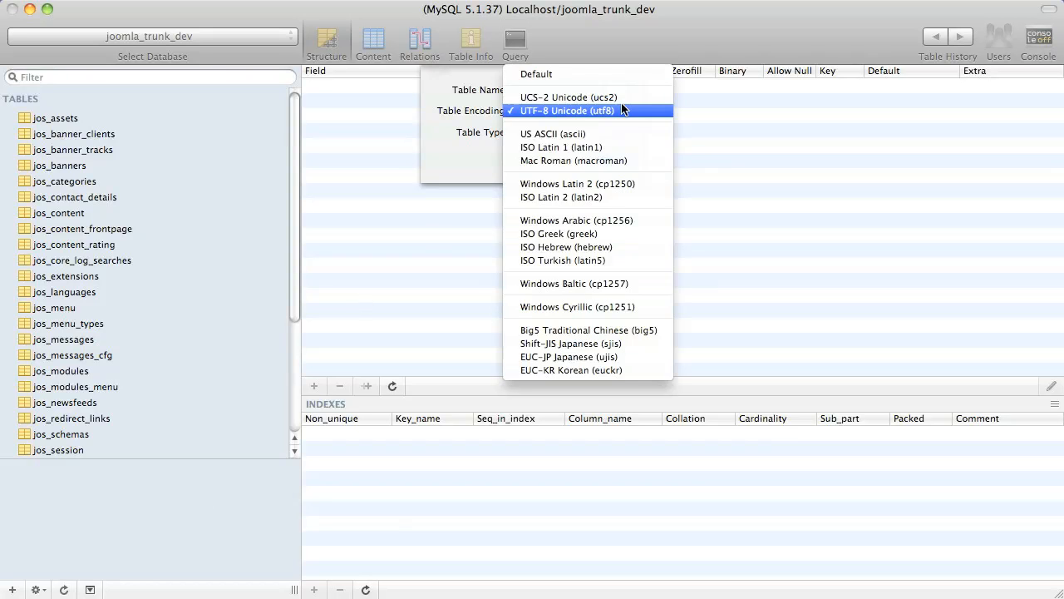
{"action": "left_click", "coordinate": [568, 110]}
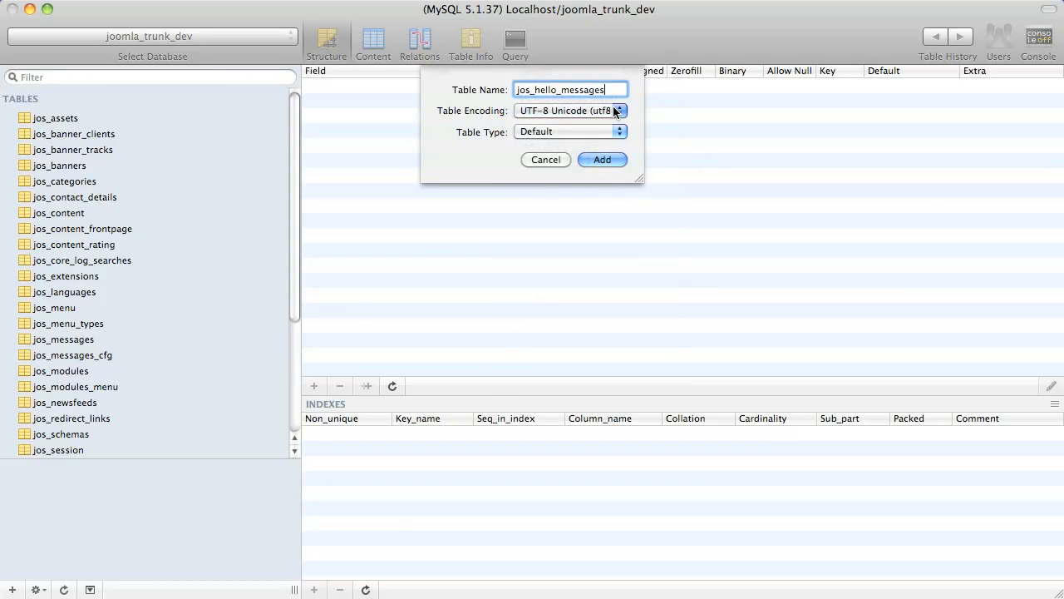
{"action": "left_click", "coordinate": [602, 159]}
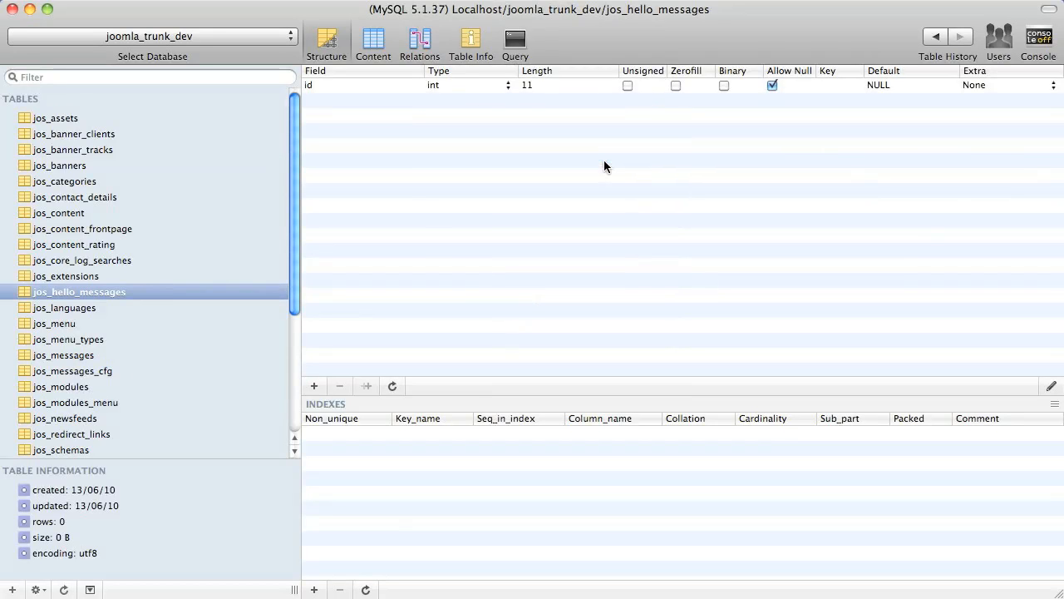
- Make id unsigned and auto_increment, and index it as the PRIMARY KEY
{"action": "left_click", "coordinate": [628, 84]}
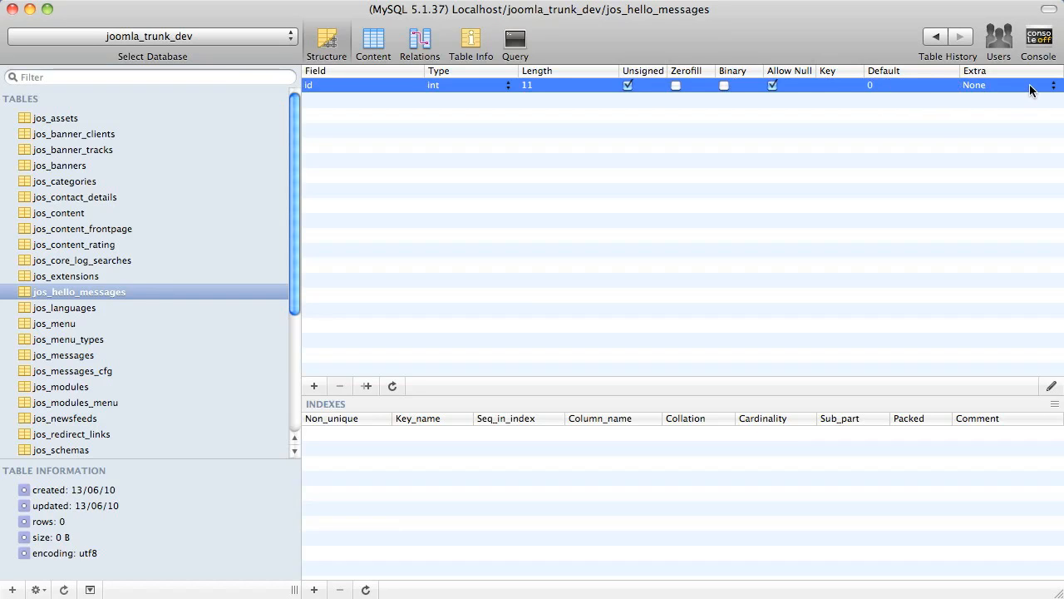
{"action": "left_click", "coordinate": [1051, 84]}
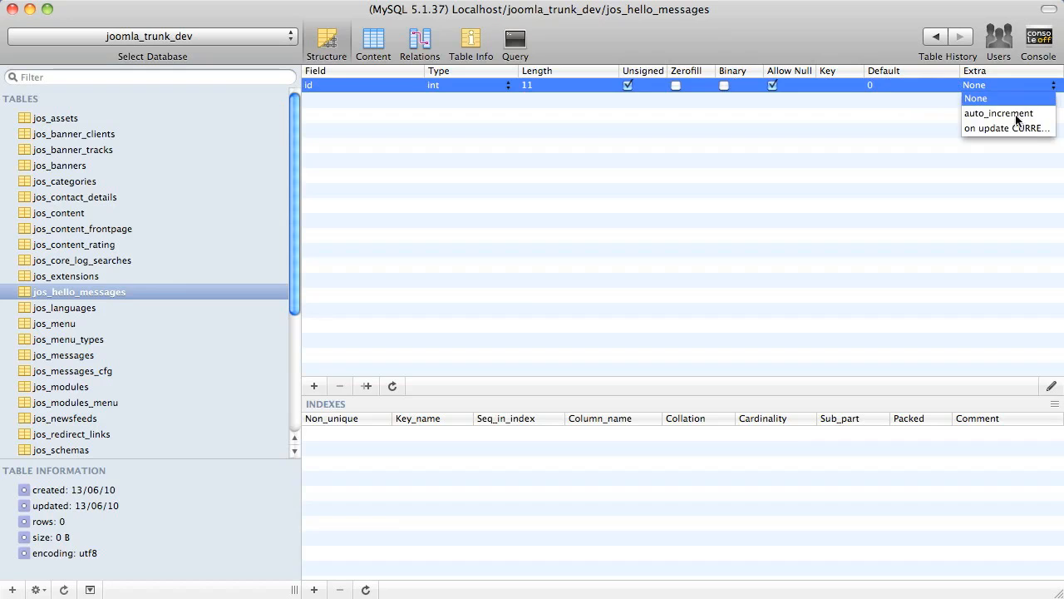
{"action": "left_click", "coordinate": [997, 113]}
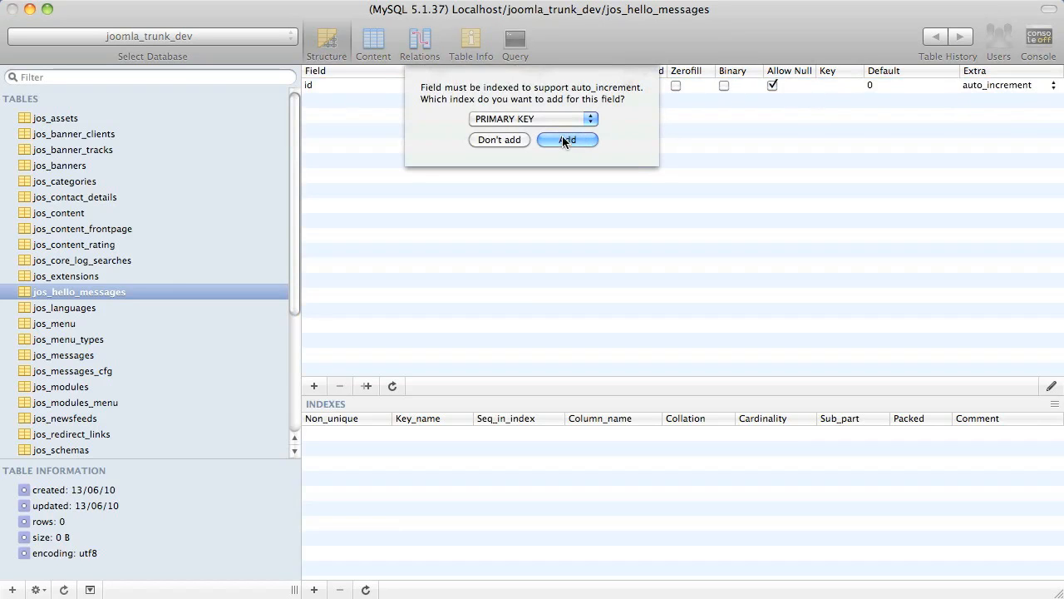
{"action": "left_click", "coordinate": [566, 138]}
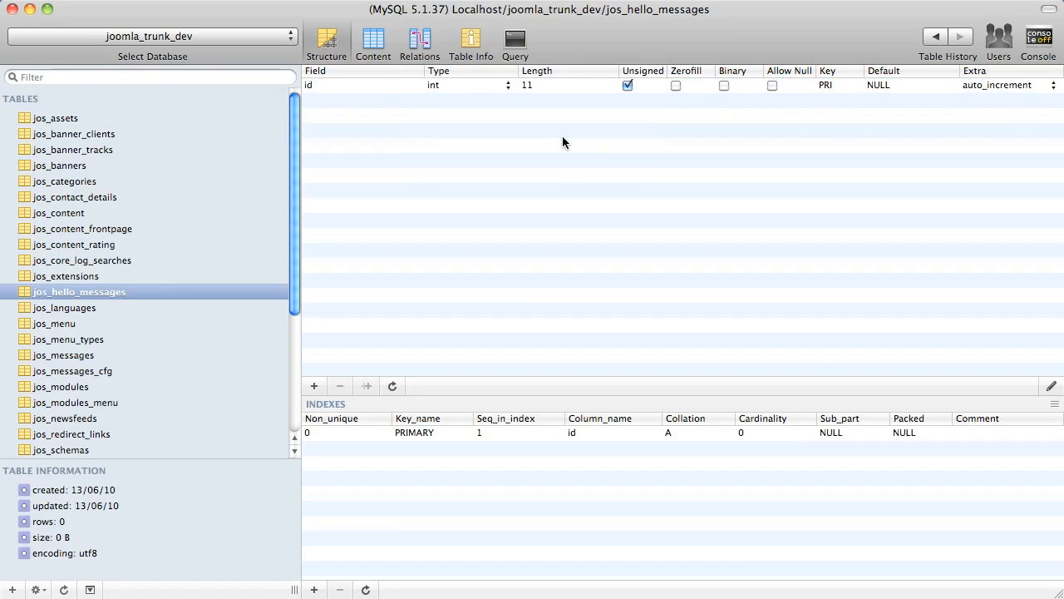
{"action": "mouse_move", "coordinate": [409, 131]}
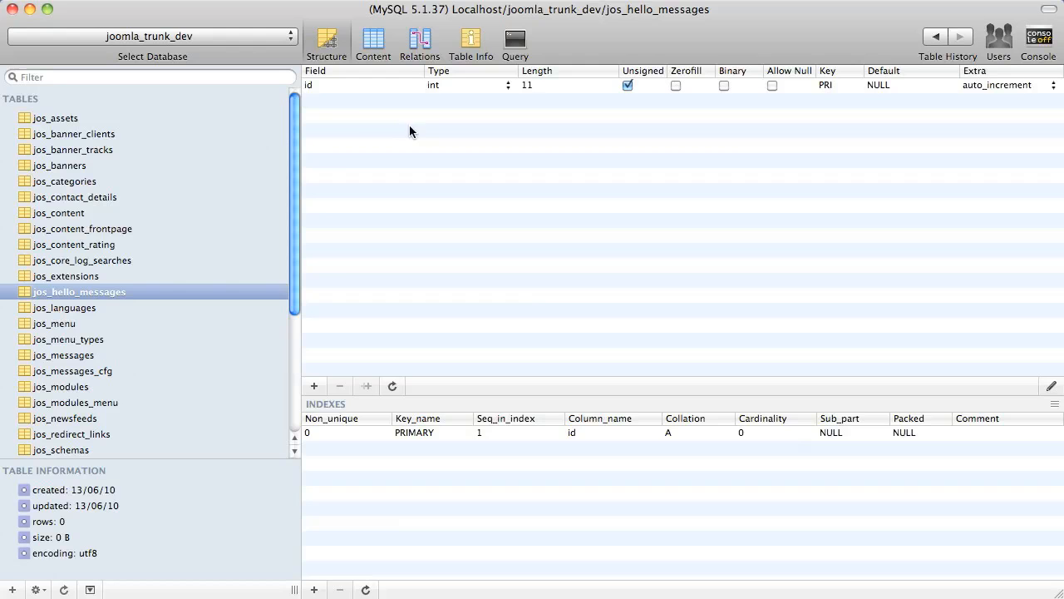
- Add category_id as an unsigned int(11) field defaulting to 0, then a blank field row
{"action": "left_click", "coordinate": [314, 385]}
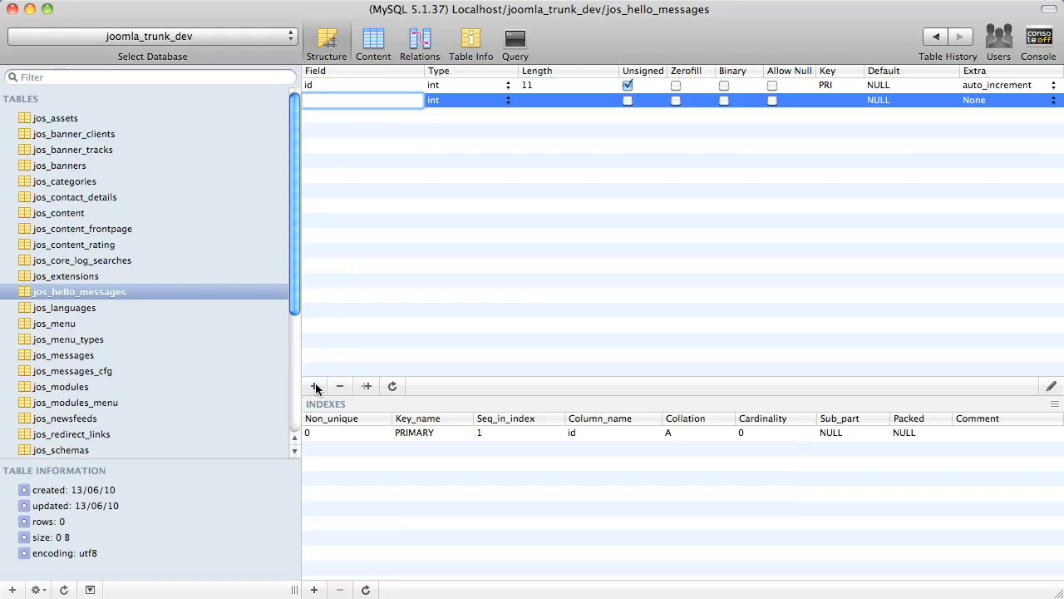
{"action": "type", "text": "category"}
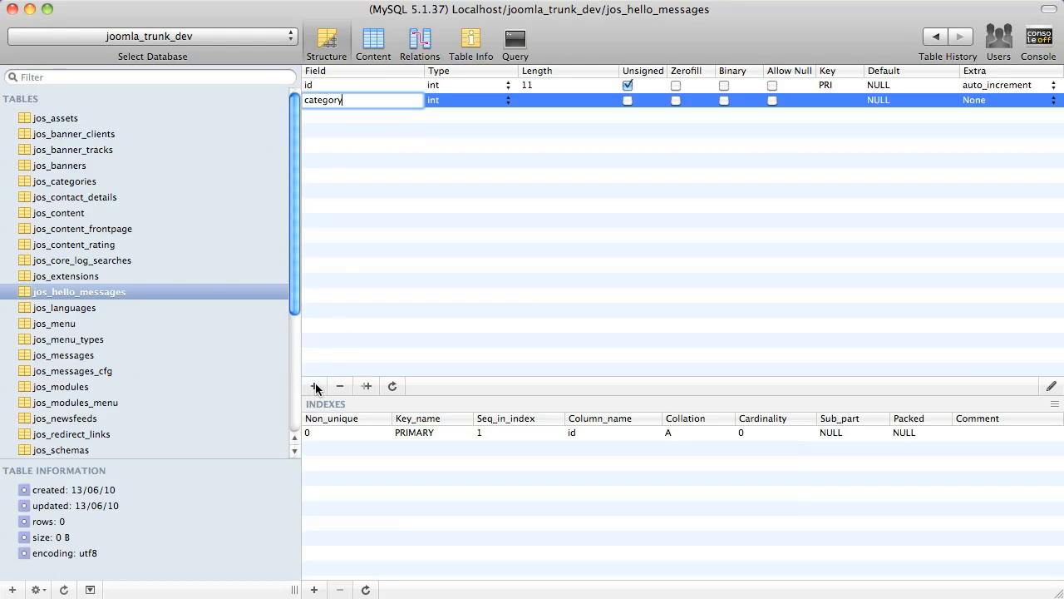
{"action": "type", "text": "_id"}
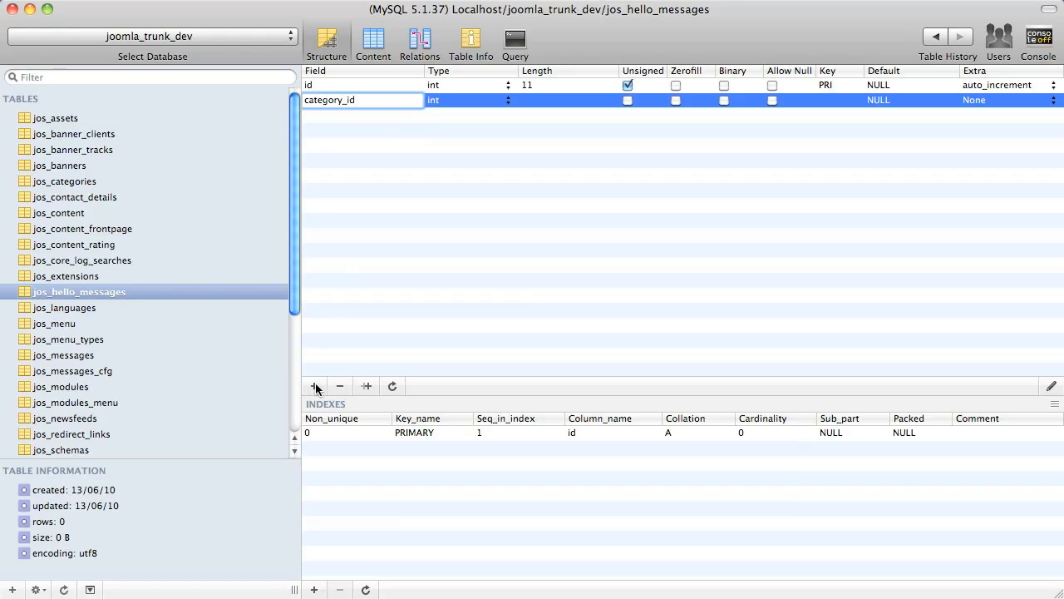
{"action": "left_click", "coordinate": [569, 100]}
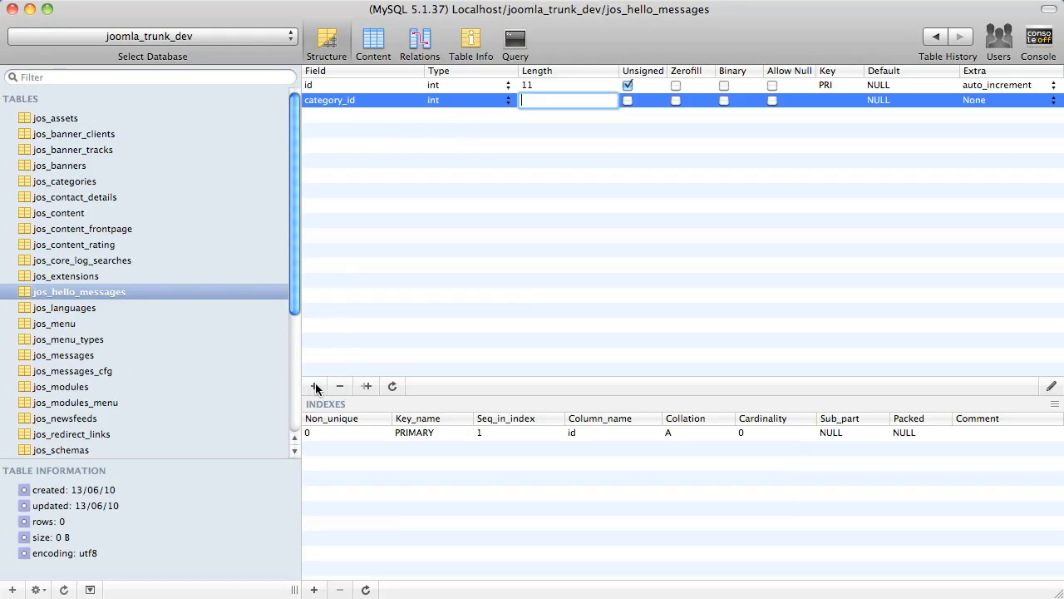
{"action": "type", "text": "11"}
{"action": "left_click", "coordinate": [912, 100]}
{"action": "type", "text": "0"}
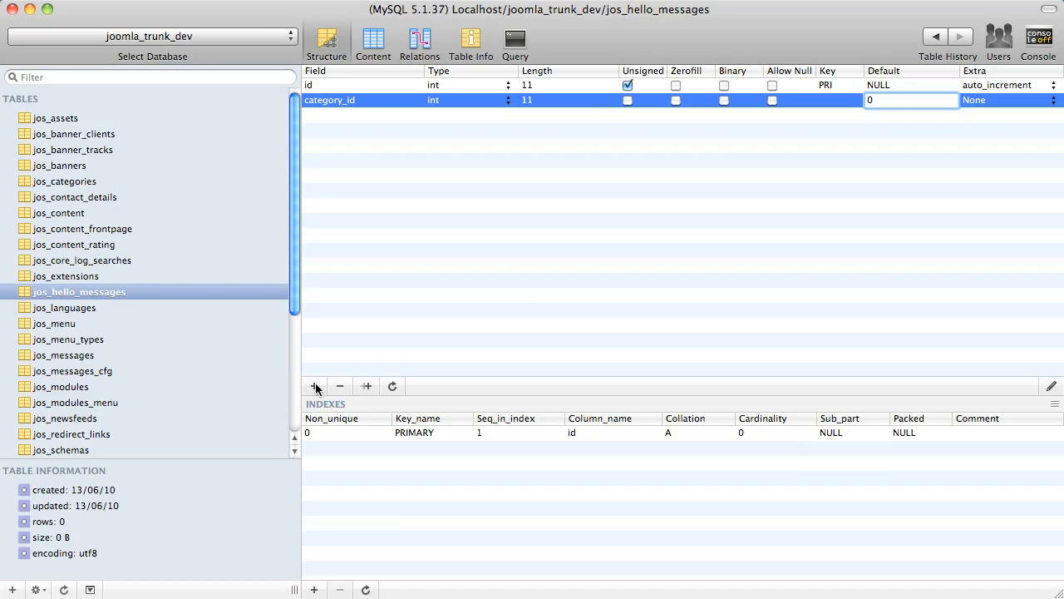
{"action": "left_click", "coordinate": [628, 100]}
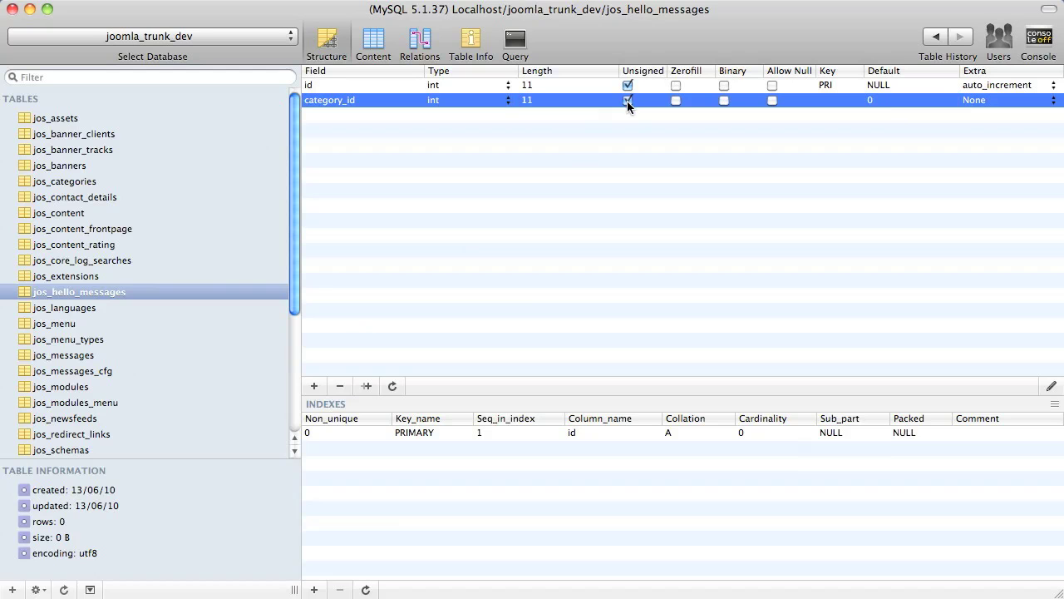
{"action": "left_click", "coordinate": [628, 99]}
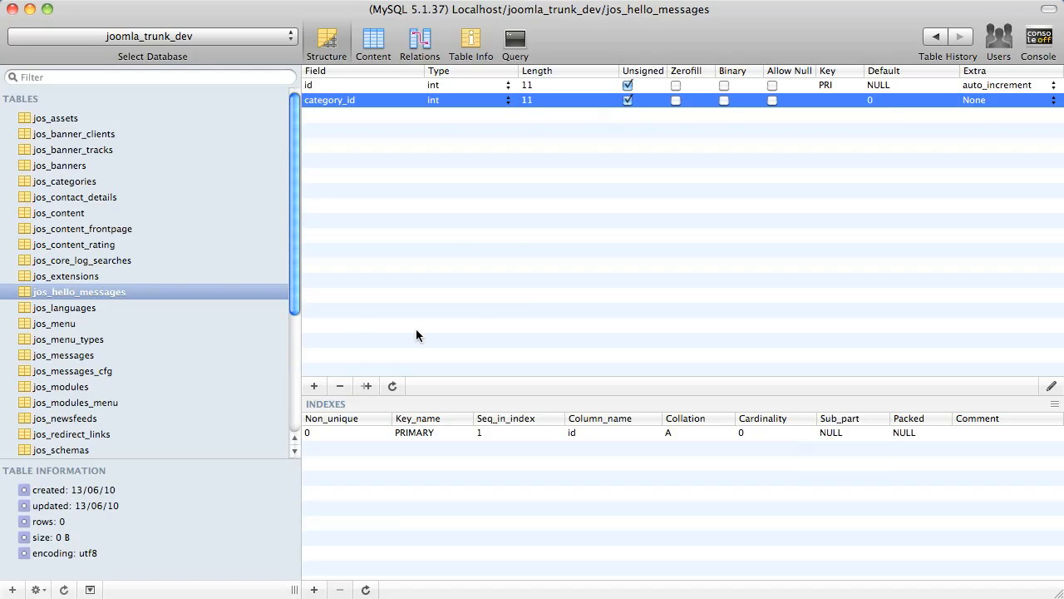
{"action": "left_click", "coordinate": [315, 385]}
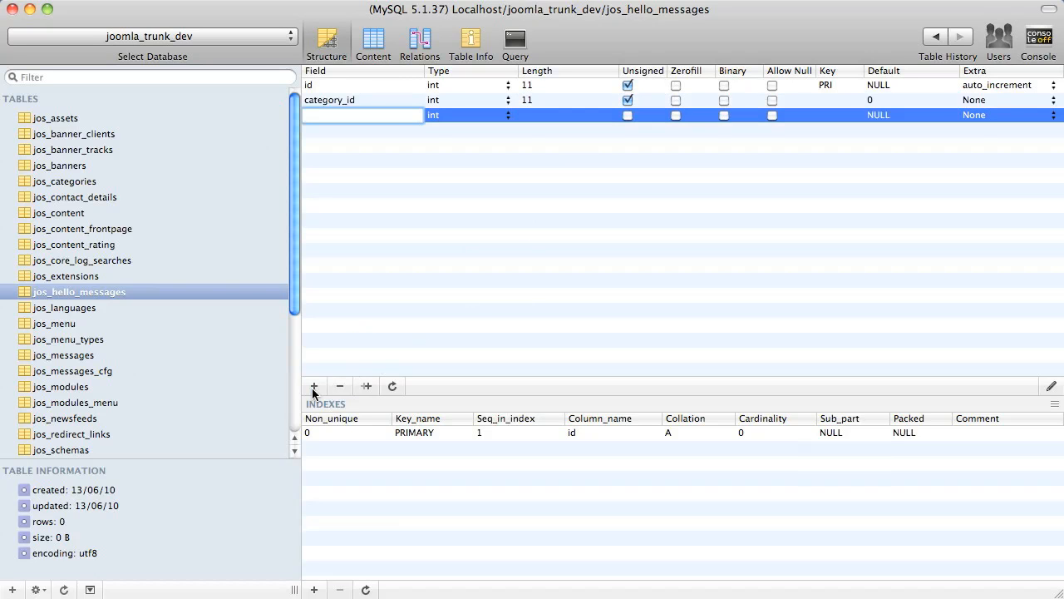
- Define the title and alias fields as varchar(100)
{"action": "type", "text": "title"}
{"action": "left_click", "coordinate": [569, 114]}
{"action": "type", "text": "1"}
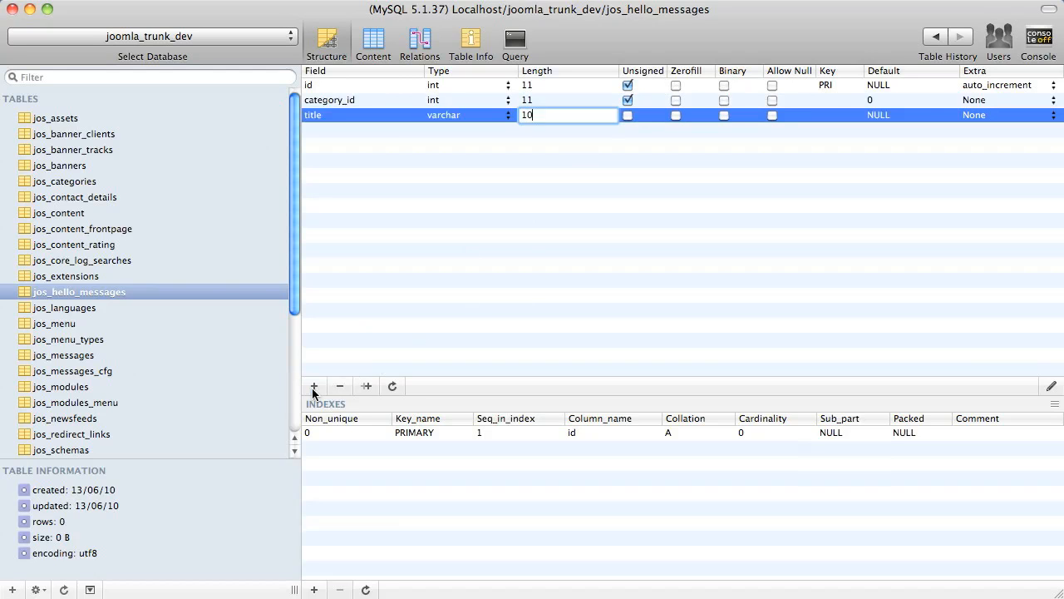
{"action": "type", "text": "0"}
{"action": "type", "text": "alias"}
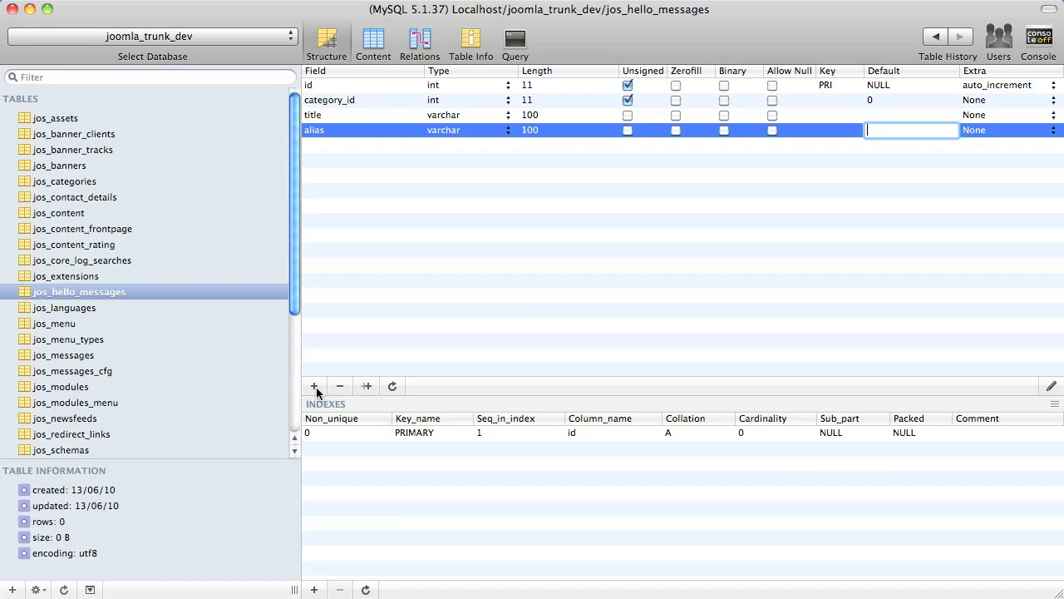
- Add the body field as mediumtext and start a new field for note
{"action": "type", "text": "body"}
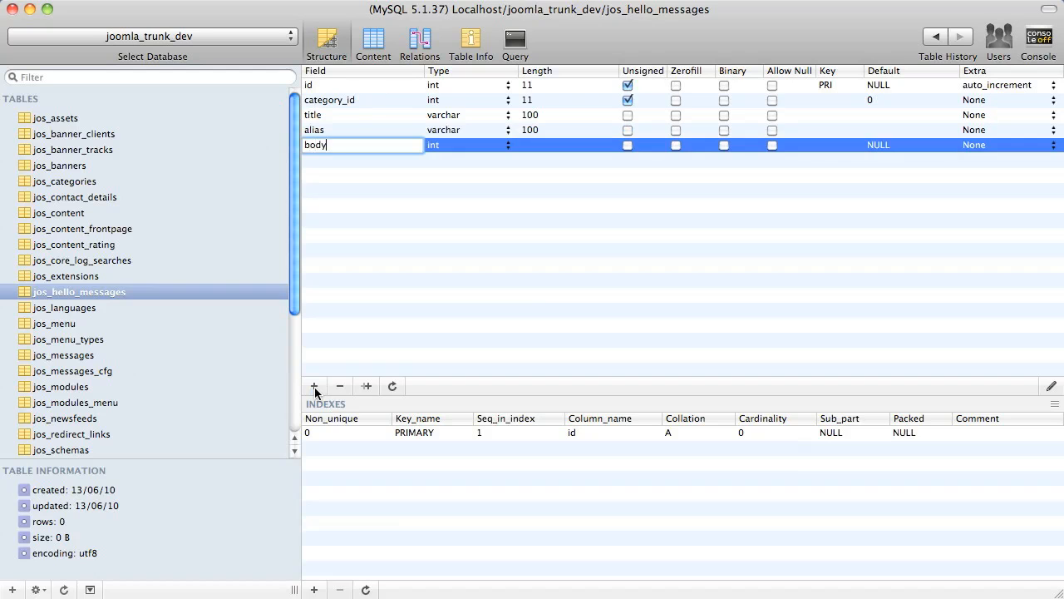
{"action": "type", "text": "mediumint"}
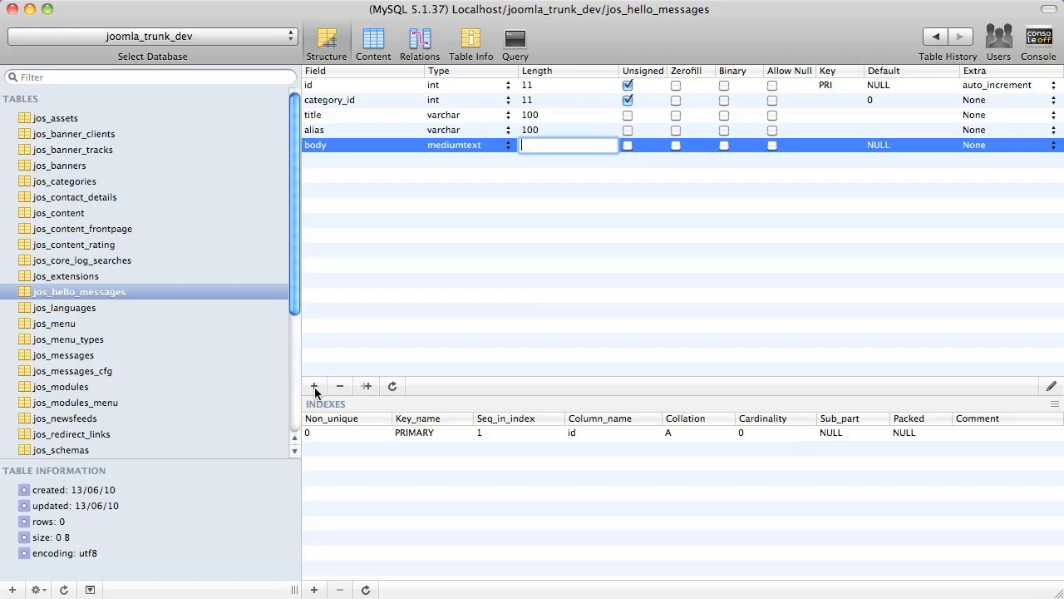
{"action": "left_click", "coordinate": [911, 144]}
{"action": "type", "text": "note"}
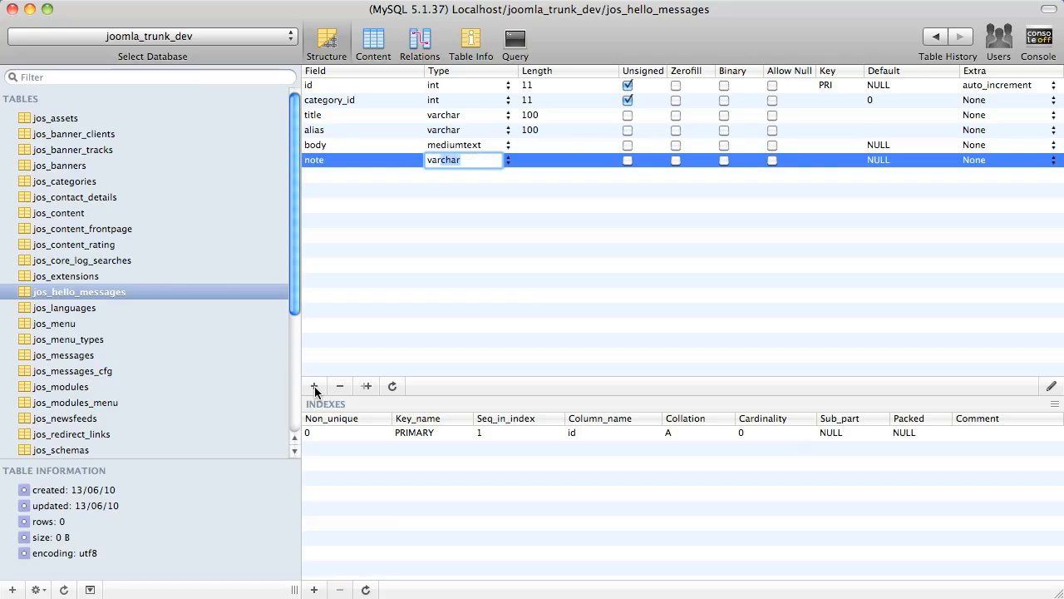
- Make note varchar(255) and add a published int(11) field
{"action": "left_click", "coordinate": [463, 160]}
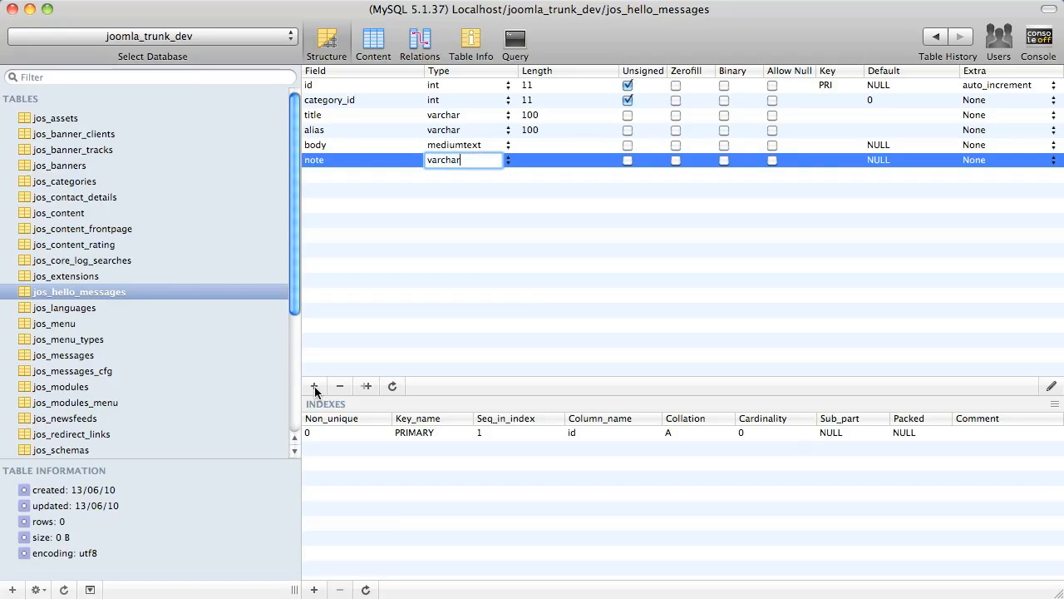
{"action": "type", "text": "255"}
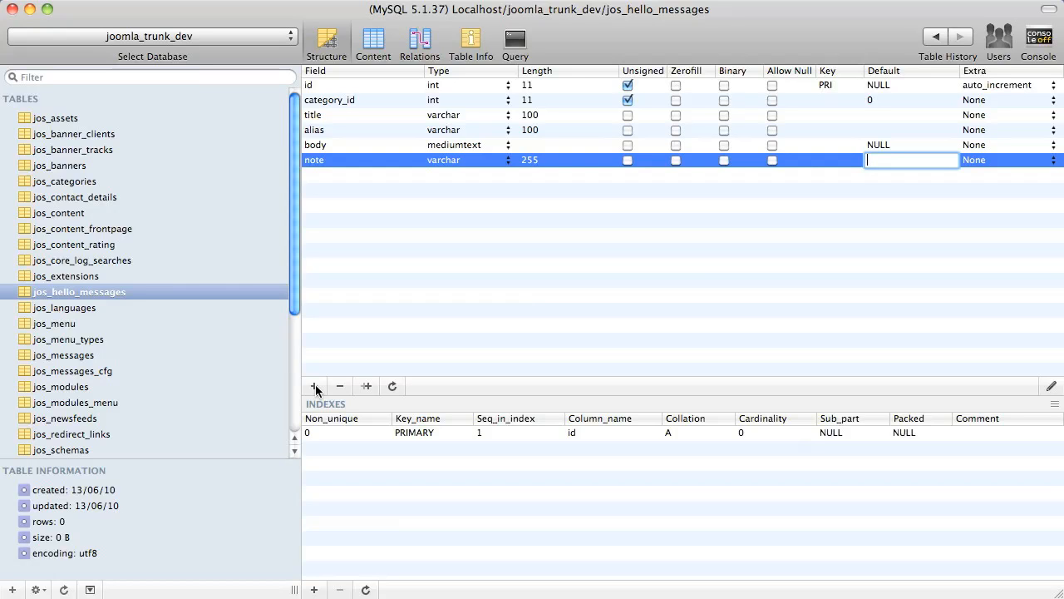
{"action": "left_click", "coordinate": [314, 385]}
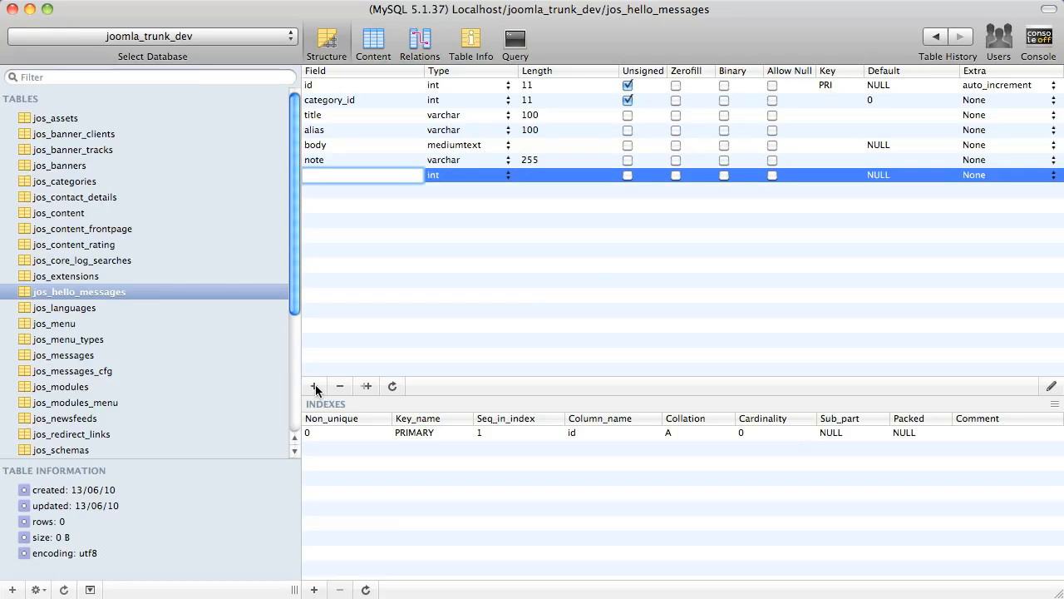
{"action": "type", "text": "published"}
{"action": "left_click", "coordinate": [912, 174]}
{"action": "type", "text": "0"}
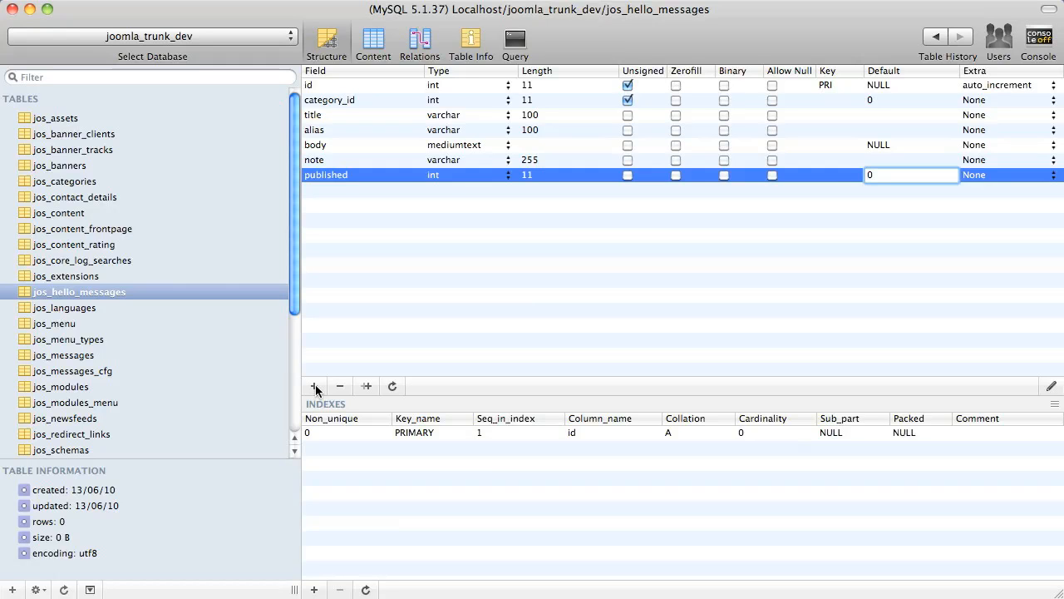
- Add ordering int(11) defaulting to 0 and access as unsigned smallint(3) defaulting to 0
{"action": "left_click", "coordinate": [314, 386]}
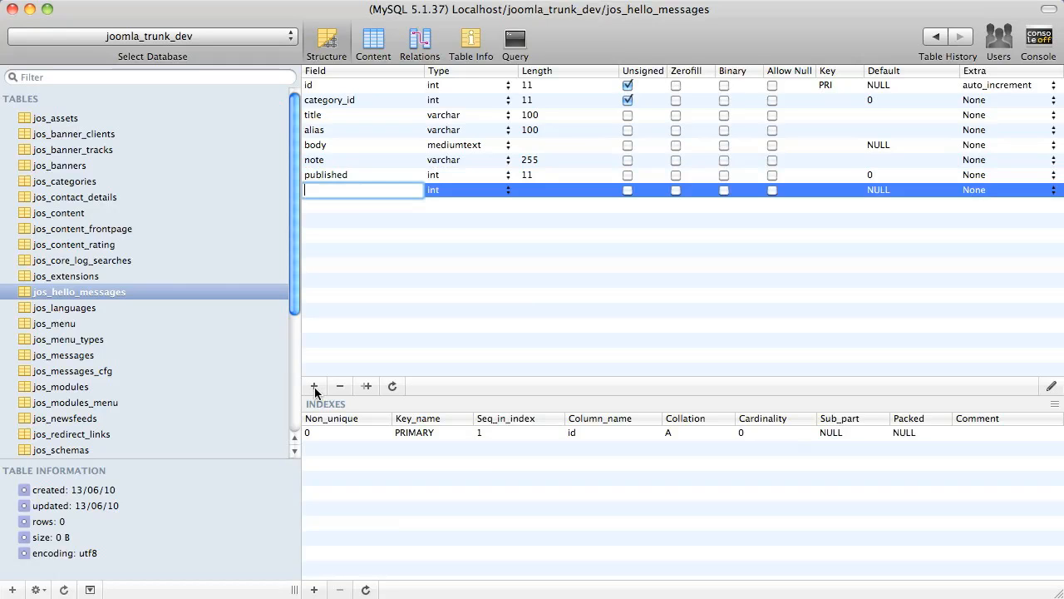
{"action": "type", "text": "ordering"}
{"action": "left_click", "coordinate": [568, 190]}
{"action": "type", "text": "11"}
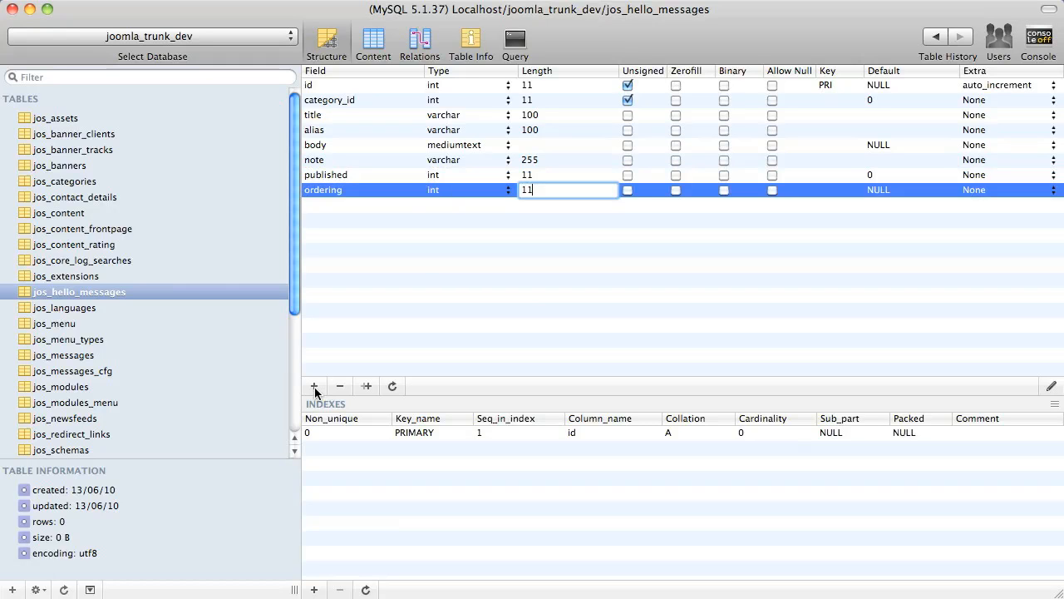
{"action": "left_click", "coordinate": [911, 190]}
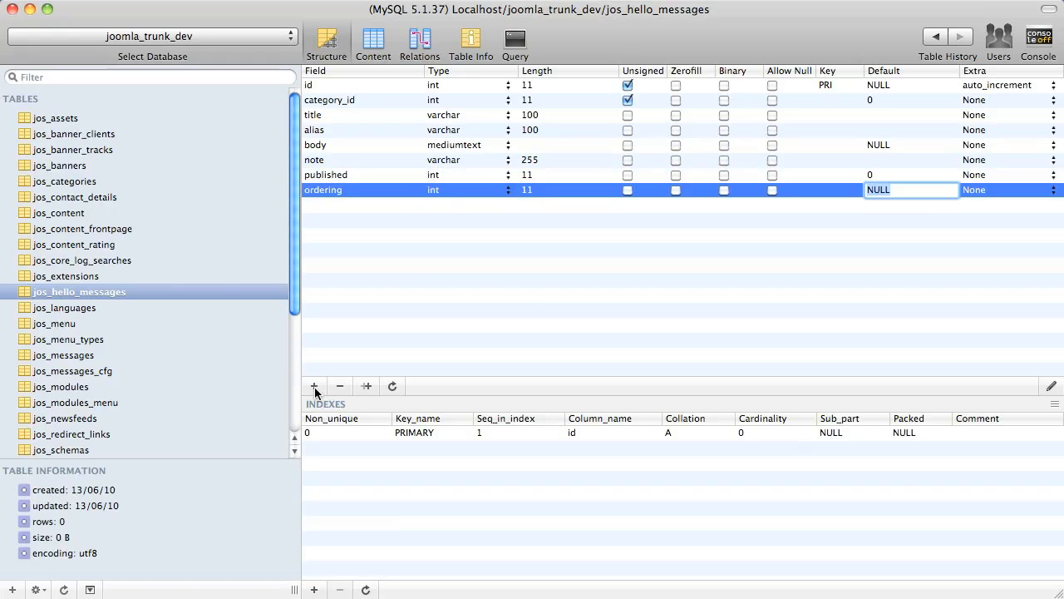
{"action": "left_click", "coordinate": [315, 385]}
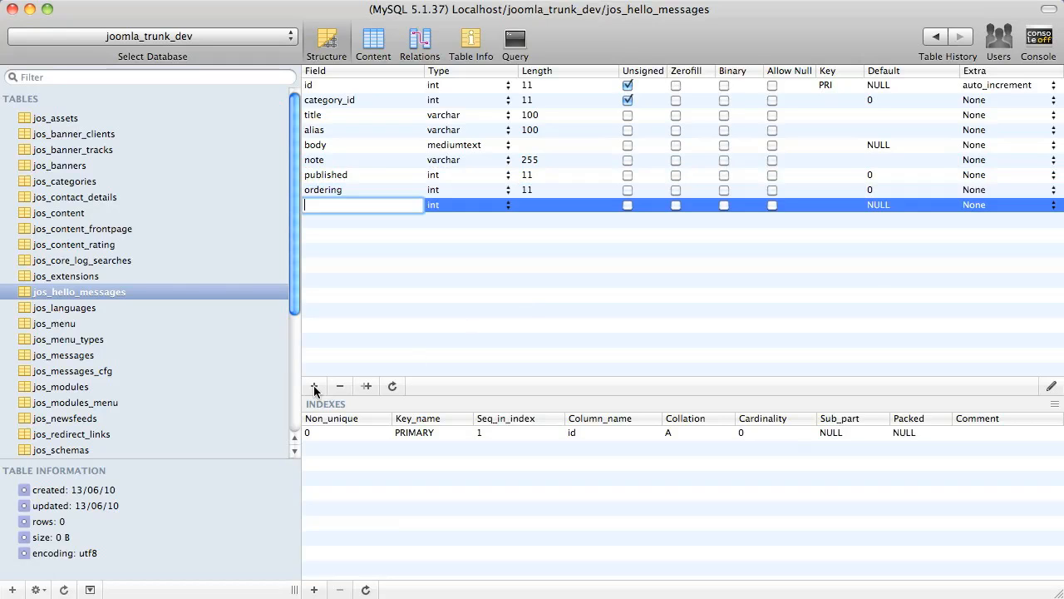
{"action": "type", "text": "access"}
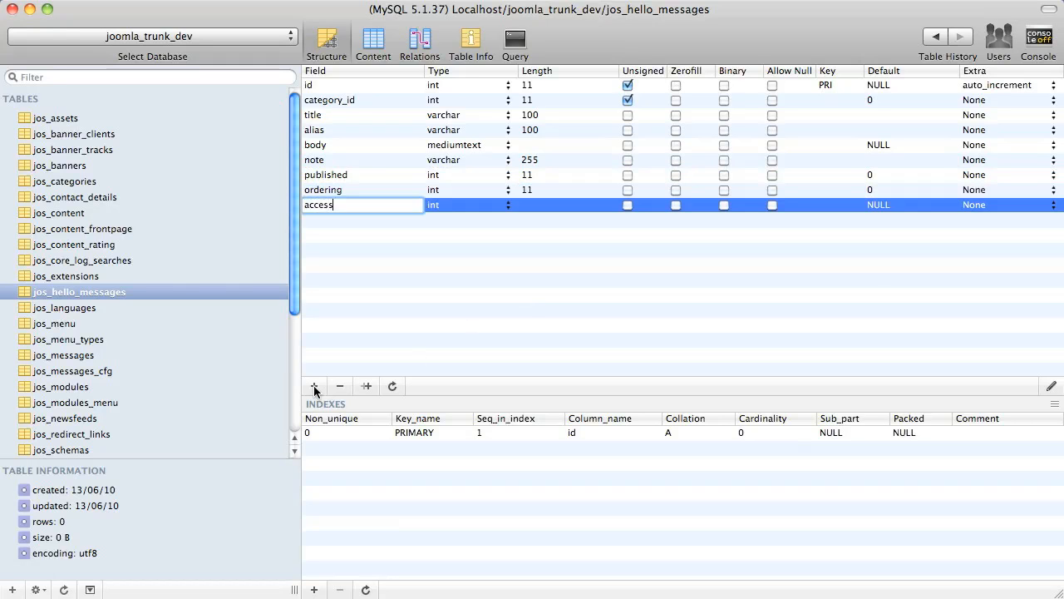
{"action": "type", "text": "smallint"}
{"action": "left_click", "coordinate": [911, 205]}
{"action": "type", "text": "0"}
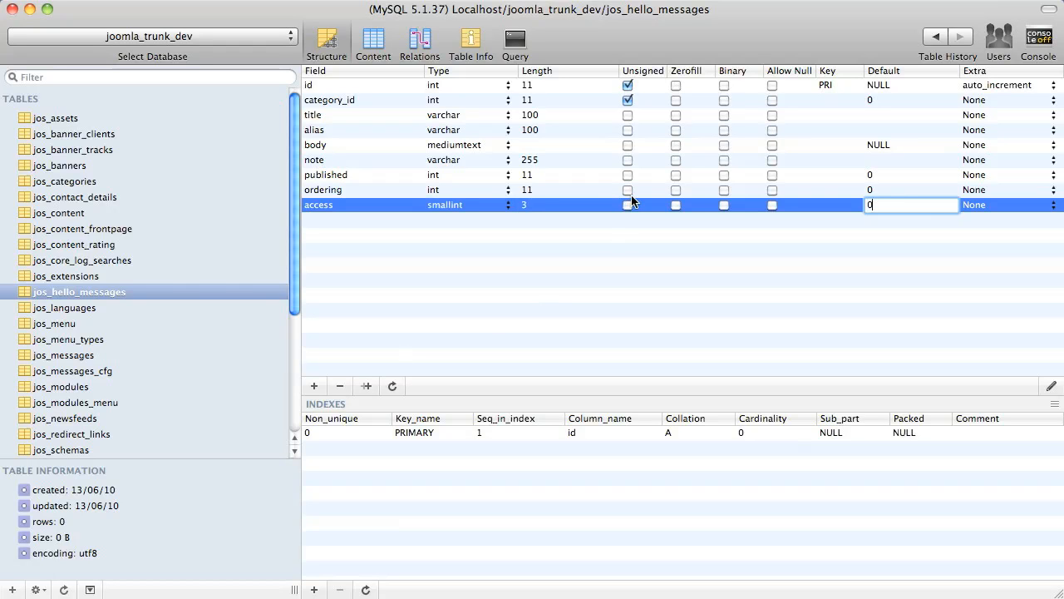
{"action": "left_click", "coordinate": [627, 205]}
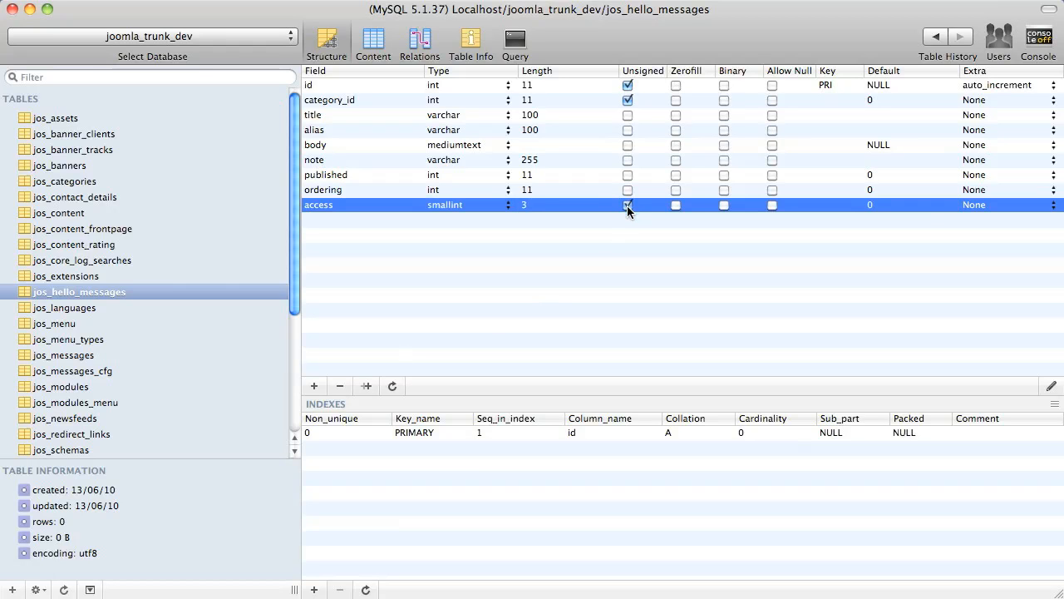
{"action": "left_click", "coordinate": [627, 205]}
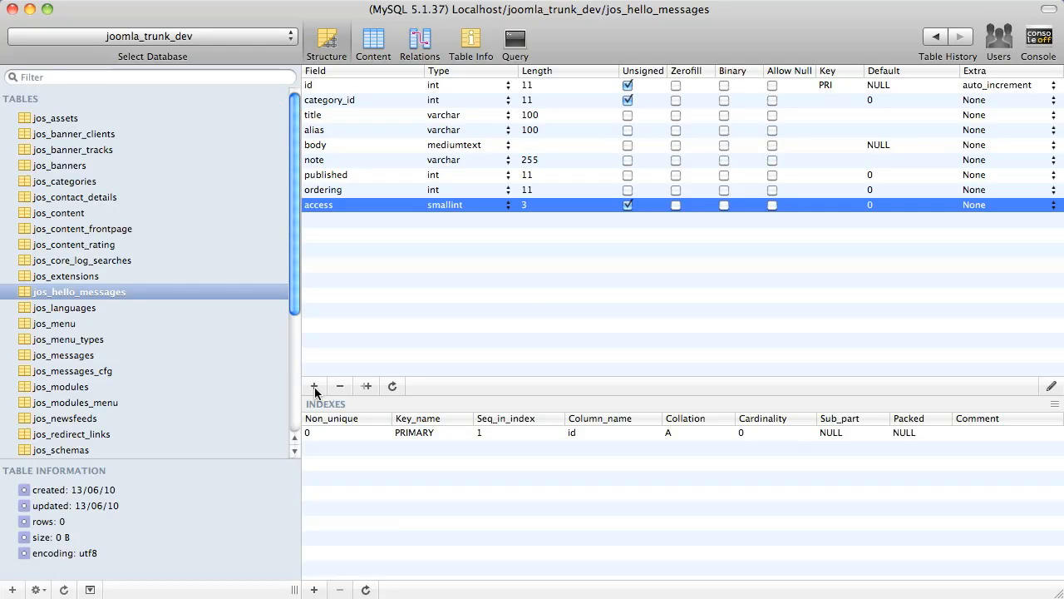
- Add fields language char(7), metadesc varchar(512), metakey varchar(255) and checked_out int(11)
{"action": "left_click", "coordinate": [314, 385]}
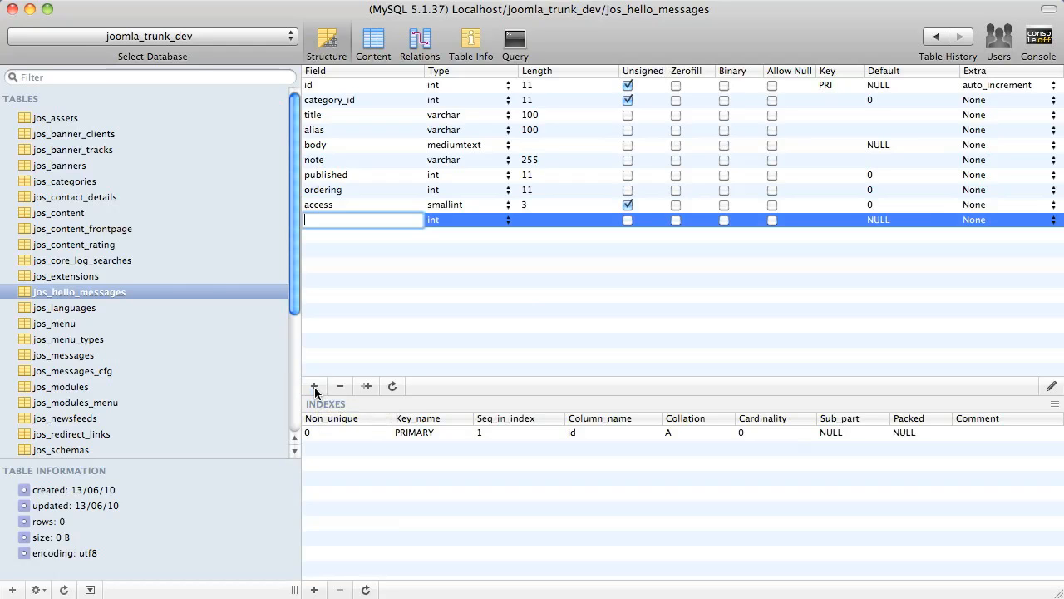
{"action": "type", "text": "language"}
{"action": "left_click", "coordinate": [468, 220]}
{"action": "type", "text": "char"}
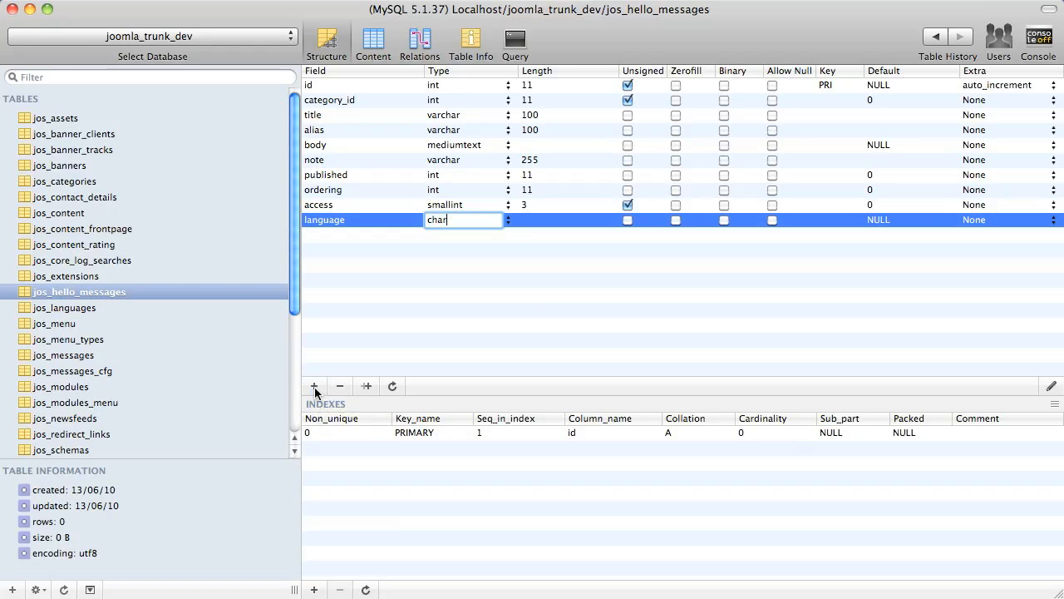
{"action": "type", "text": "7"}
{"action": "type", "text": "me"}
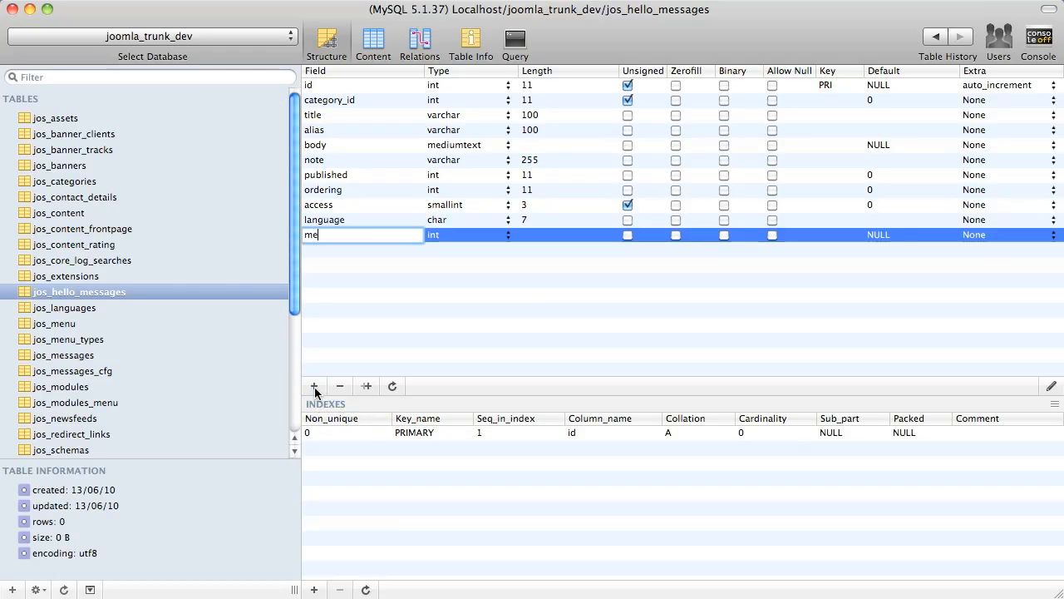
{"action": "type", "text": "tadesc"}
{"action": "left_click", "coordinate": [471, 235]}
{"action": "type", "text": "varchar"}
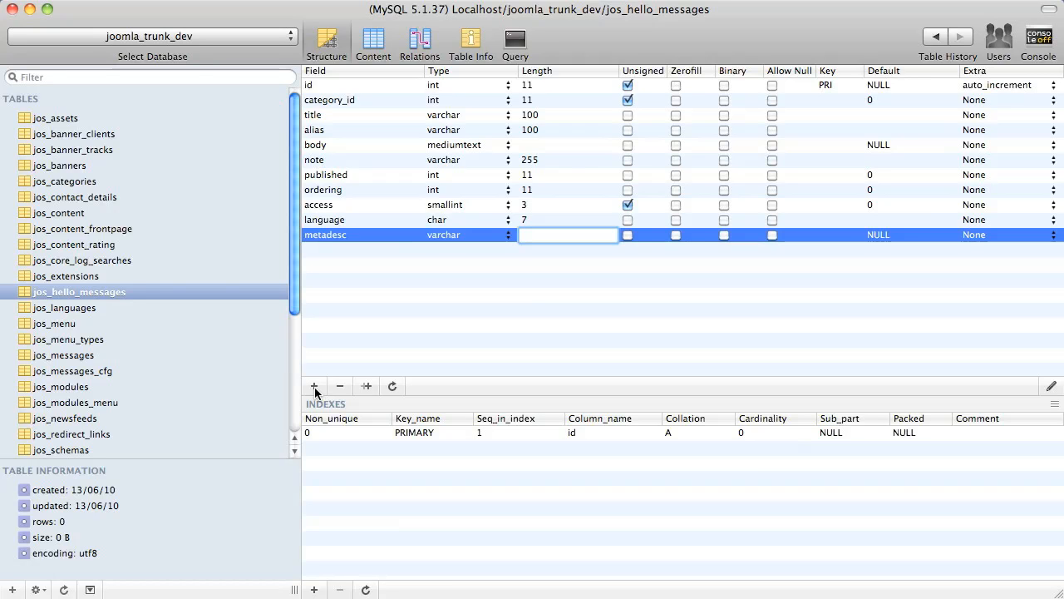
{"action": "type", "text": "512"}
{"action": "type", "text": "meta"}
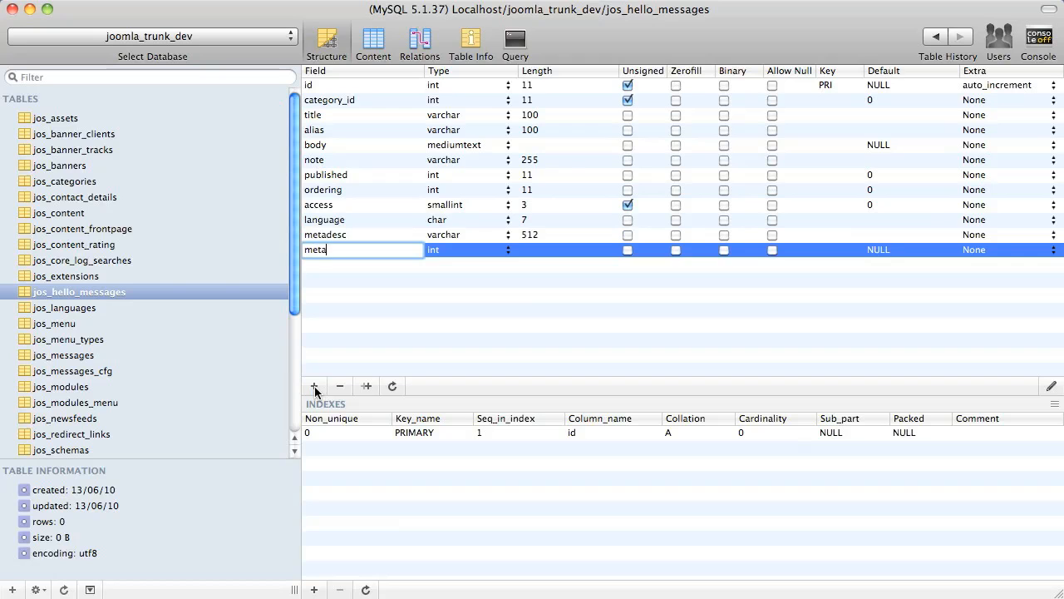
{"action": "type", "text": "key"}
{"action": "type", "text": "checked"}
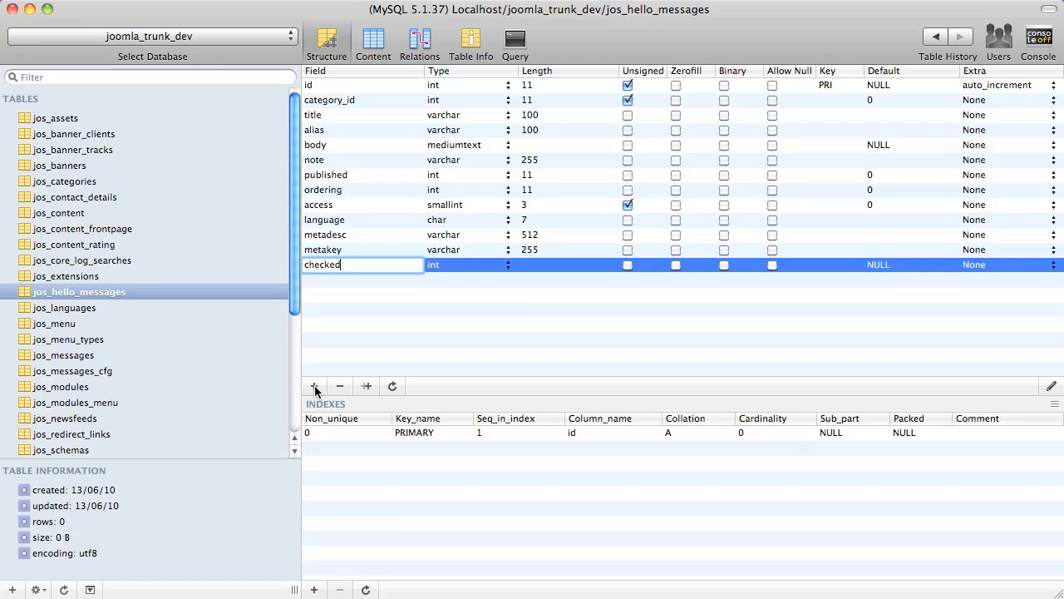
{"action": "type", "text": "_out"}
{"action": "left_click", "coordinate": [913, 264]}
{"action": "type", "text": "0"}
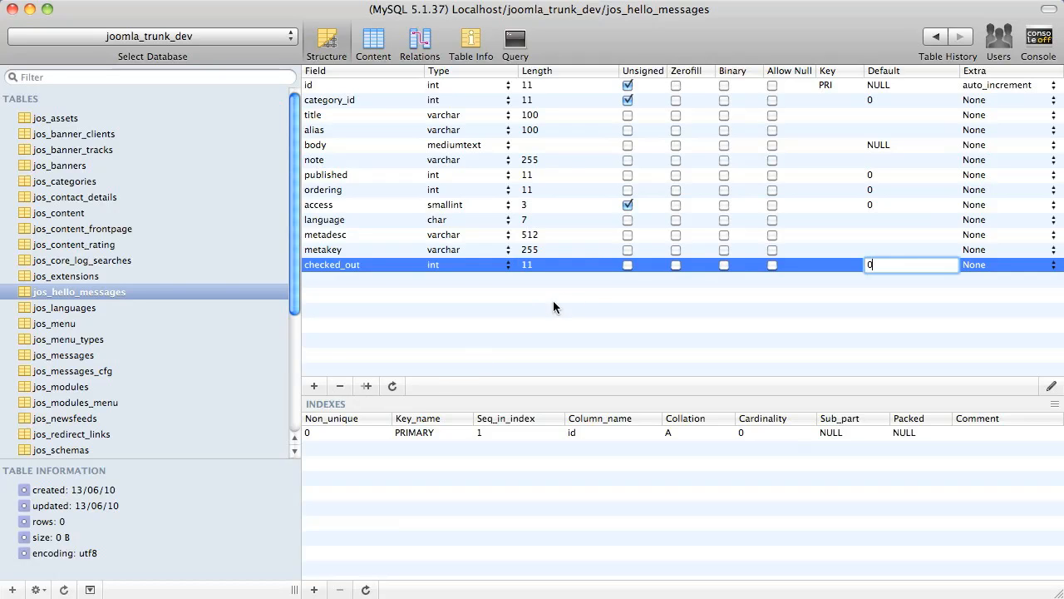
{"action": "left_click", "coordinate": [628, 264]}
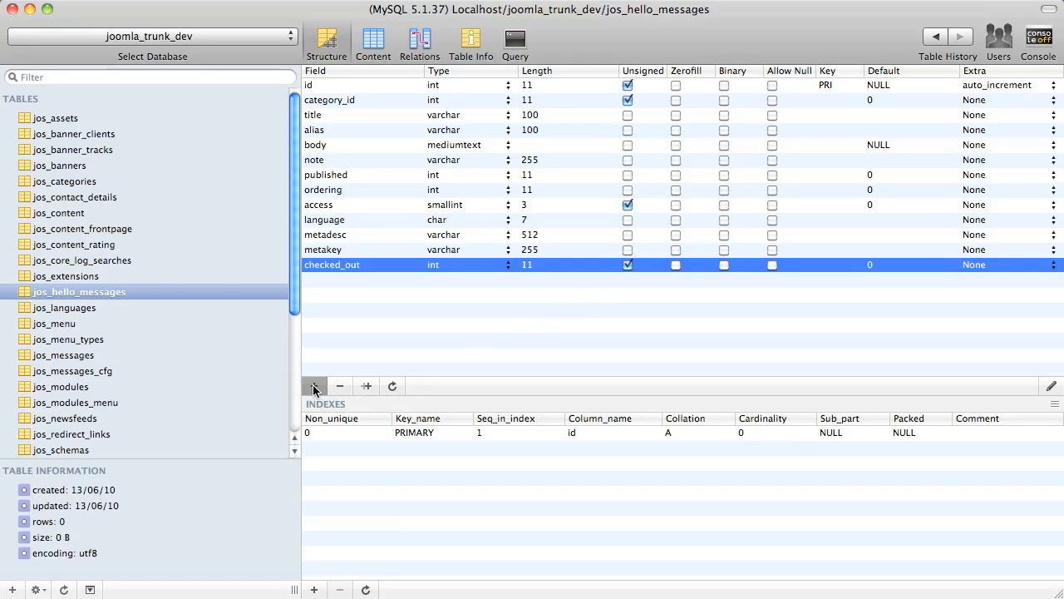
{"action": "left_click", "coordinate": [314, 385]}
{"action": "type", "text": "checked_out_time"}
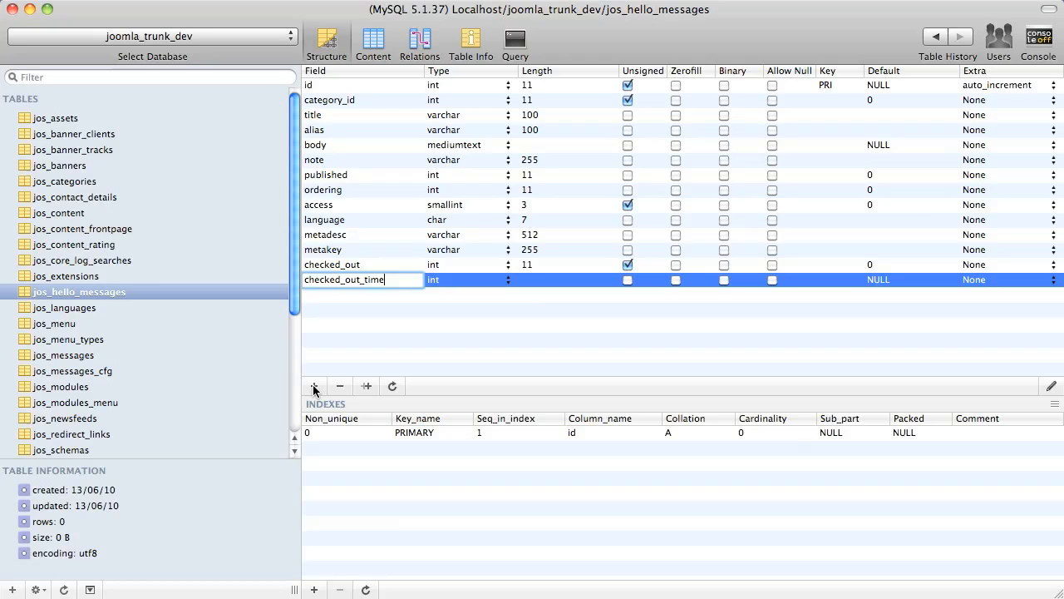
{"action": "type", "text": "datetime"}
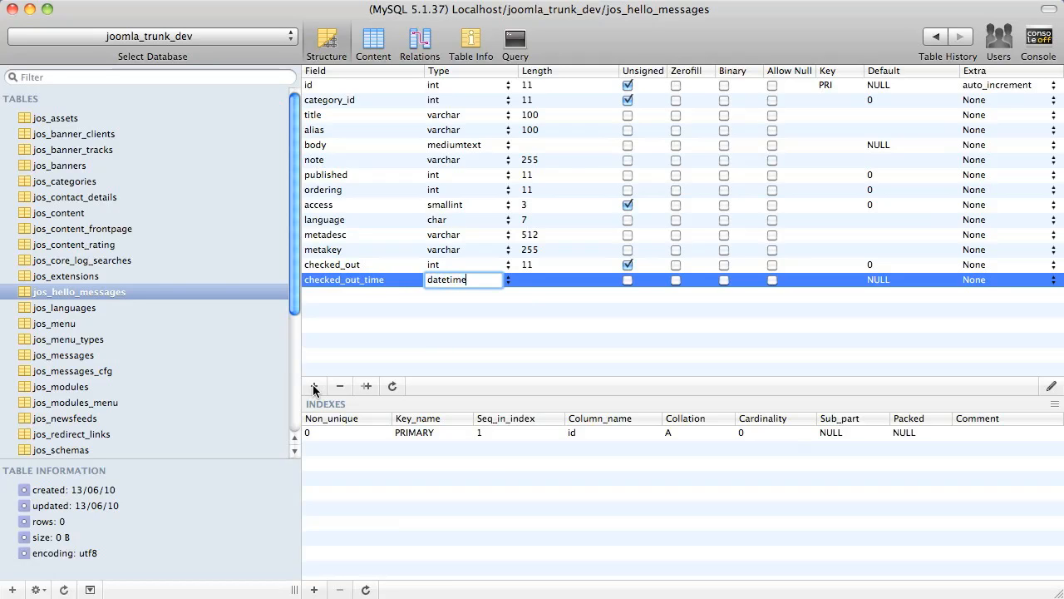
{"action": "left_click", "coordinate": [911, 280]}
{"action": "type", "text": "0000"}
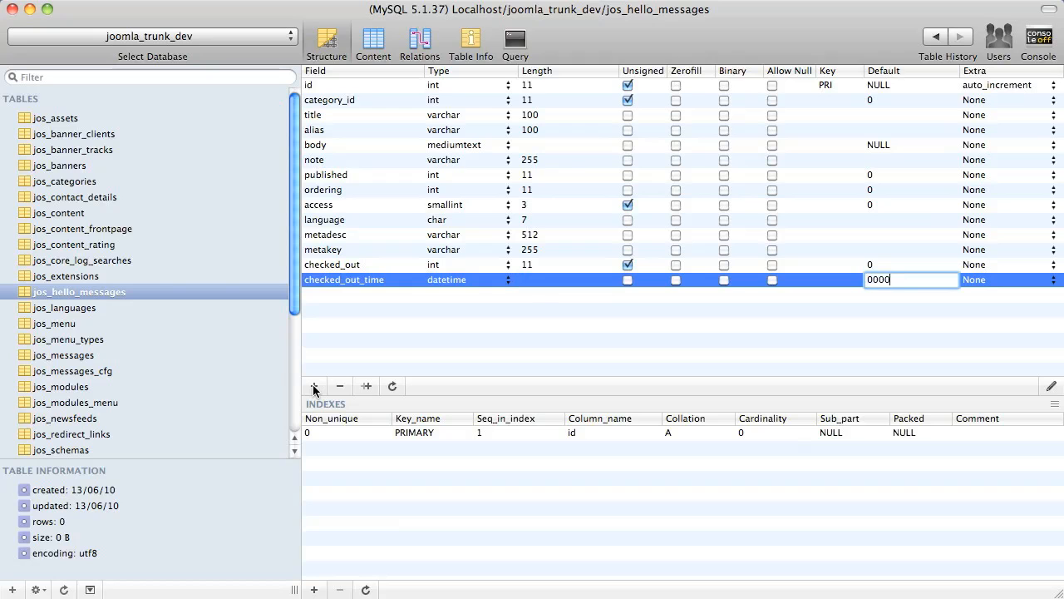
{"action": "type", "text": "-00-00"}
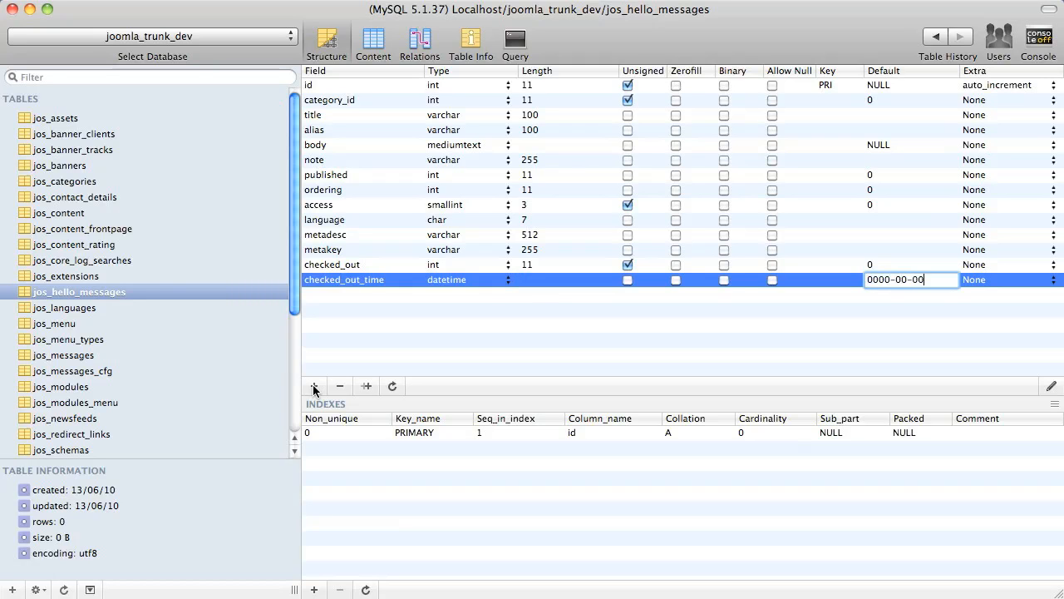
{"action": "type", "text": "00:00:"}
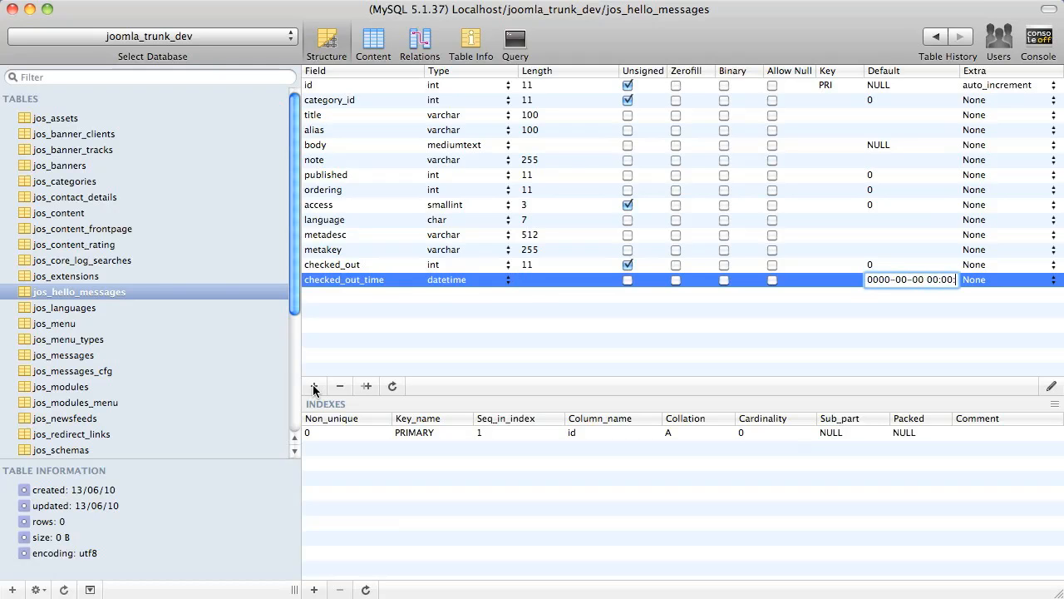
{"action": "left_click", "coordinate": [315, 386]}
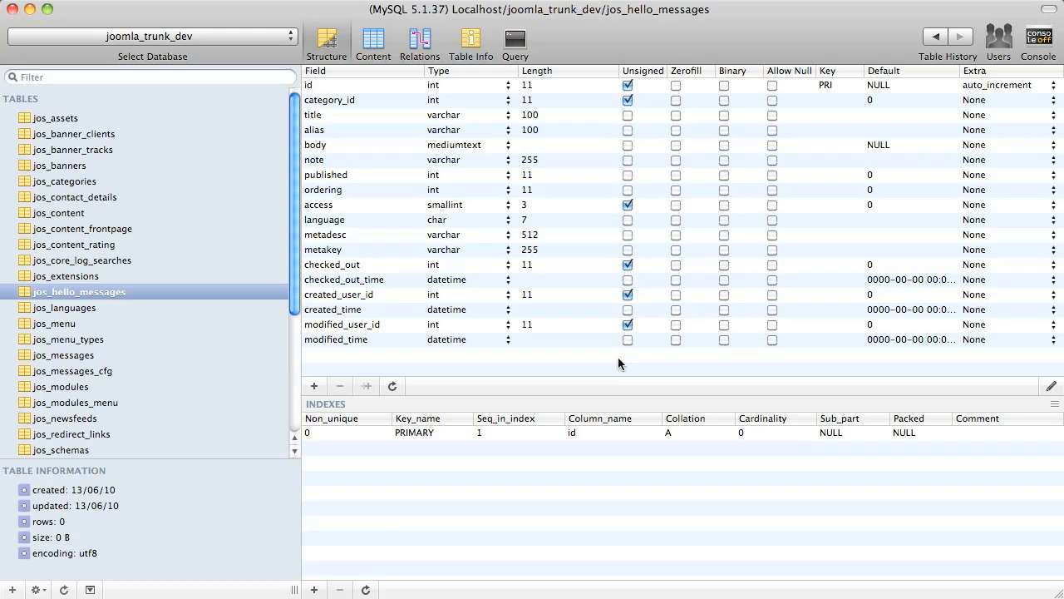
{"action": "mouse_move", "coordinate": [546, 242]}
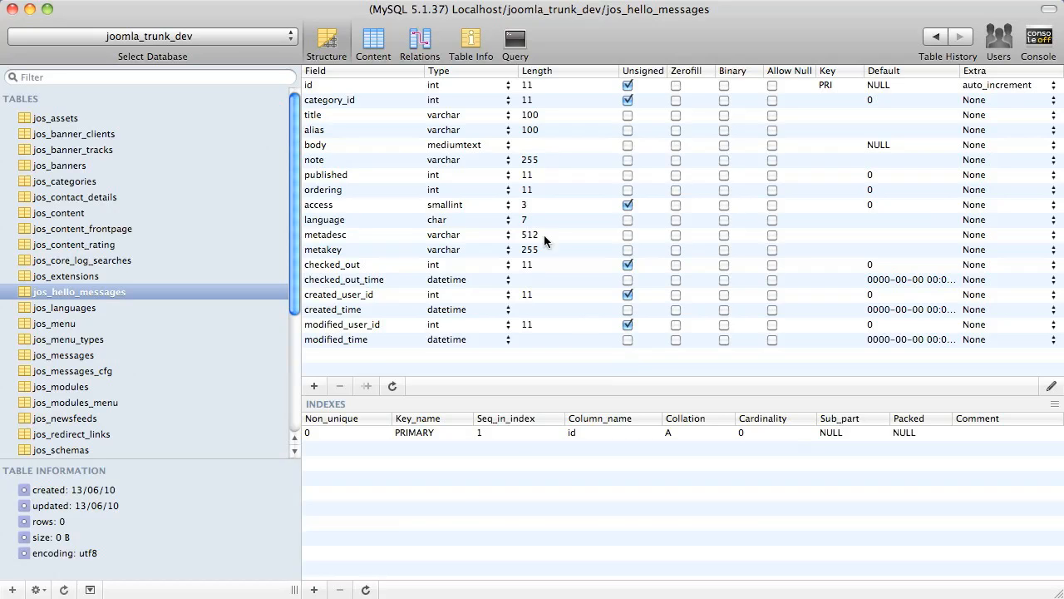
- Review the jos_hello_messages CREATE TABLE syntax in Table Info, then return to Structure
{"action": "left_click", "coordinate": [470, 40]}
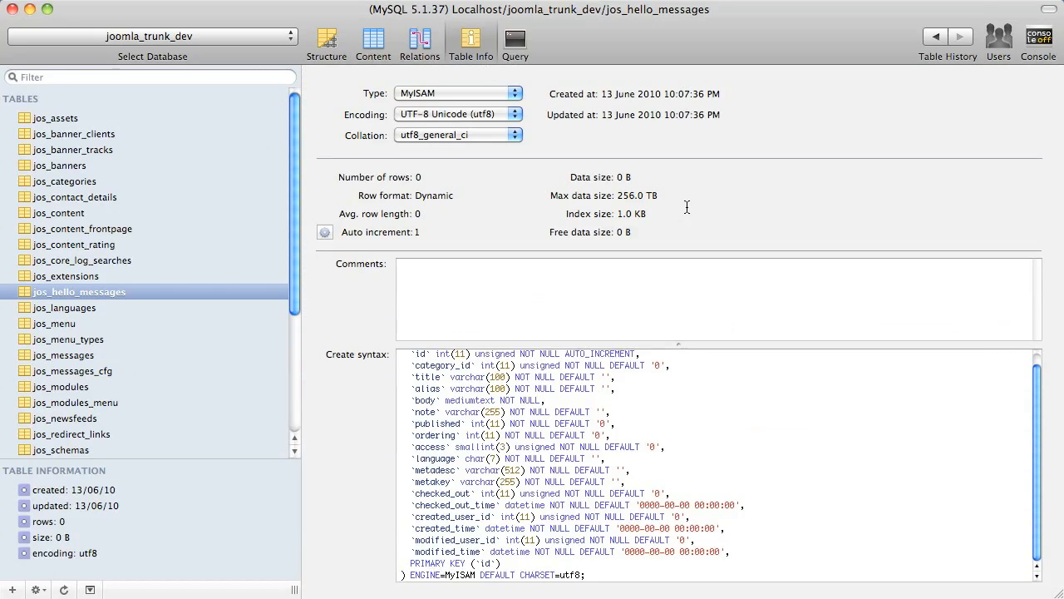
{"action": "mouse_move", "coordinate": [820, 465]}
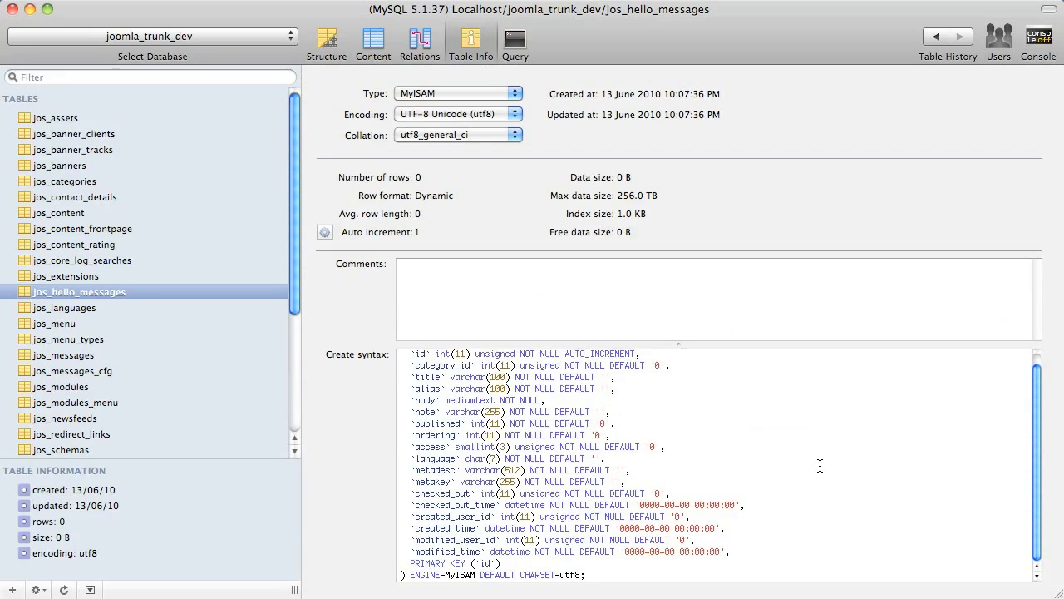
{"action": "scroll", "scroll_direction": "up", "scroll_amount": 3}
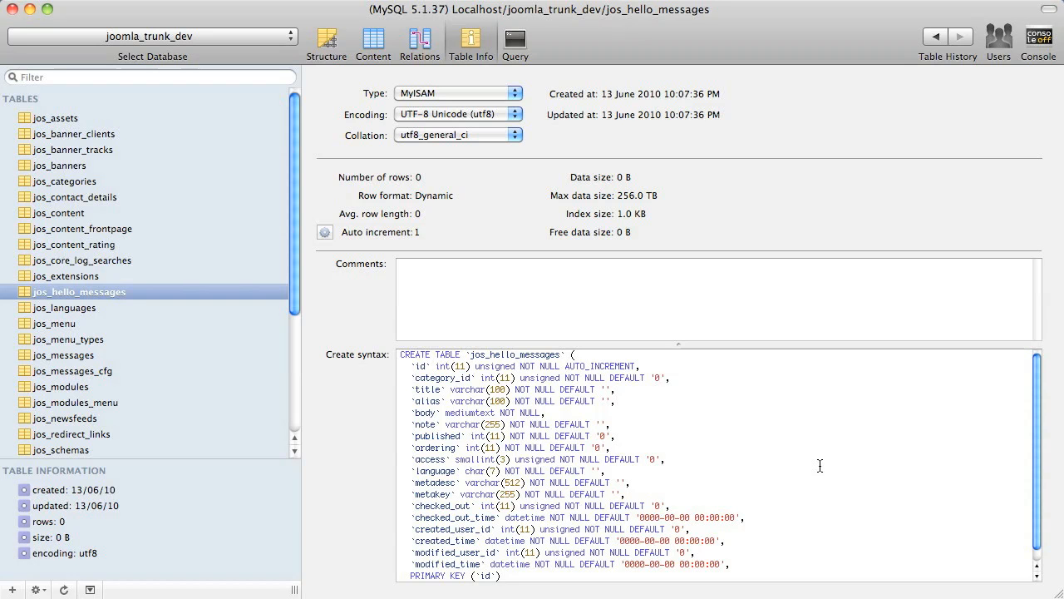
{"action": "left_click", "coordinate": [327, 40]}
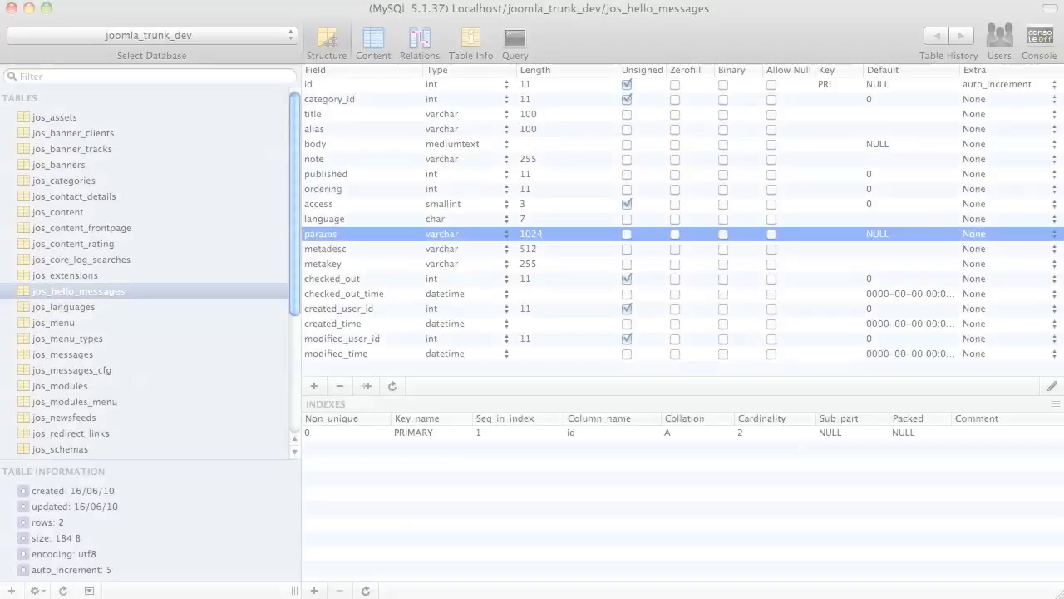